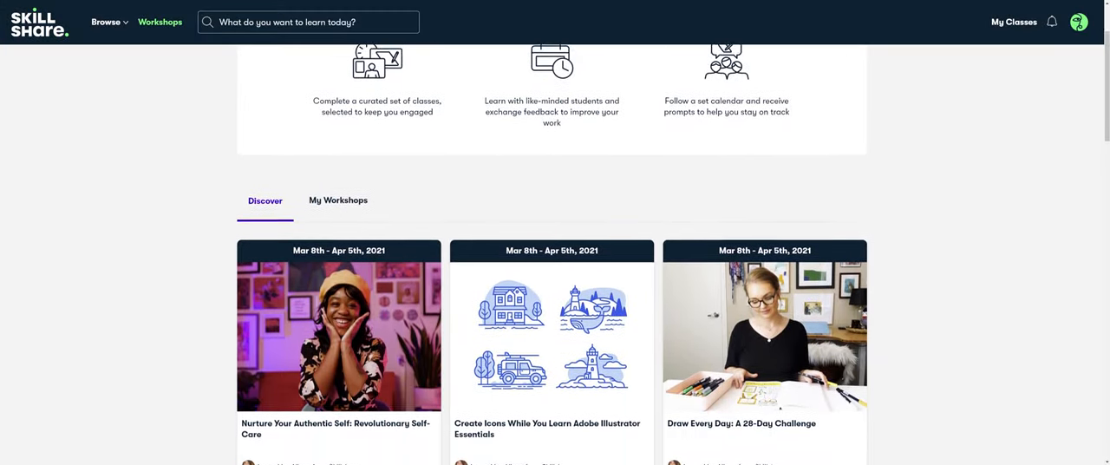
Search Skillshare for 'Music Production'
scroll("down", 3)
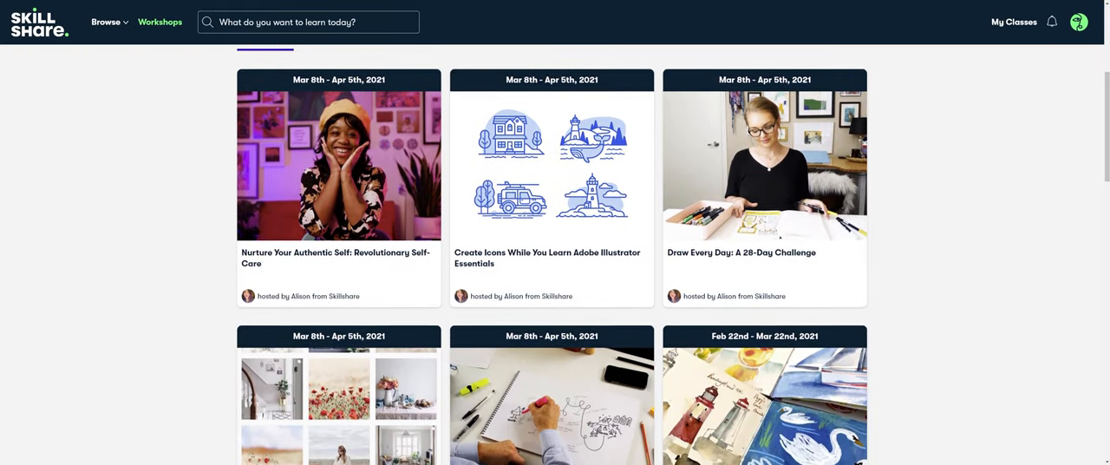
scroll("down", 3)
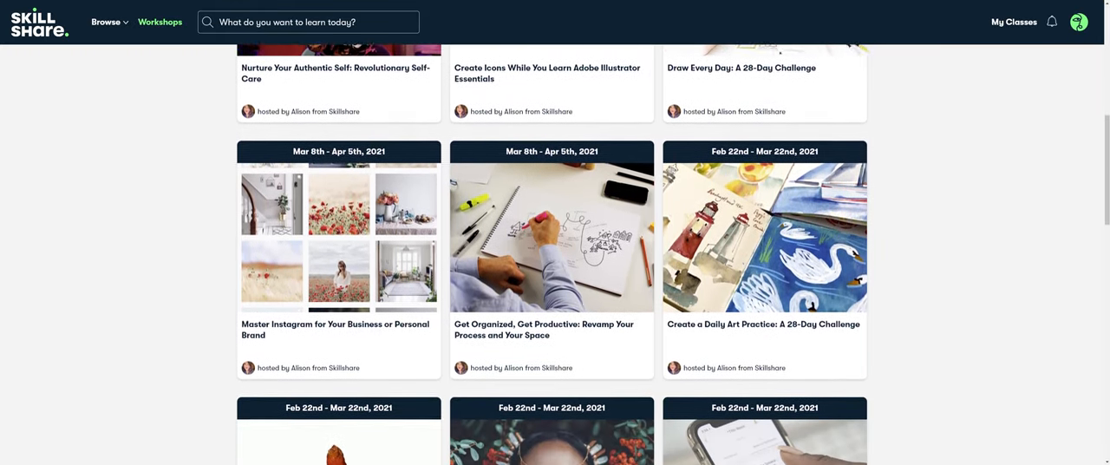
scroll("down", 3)
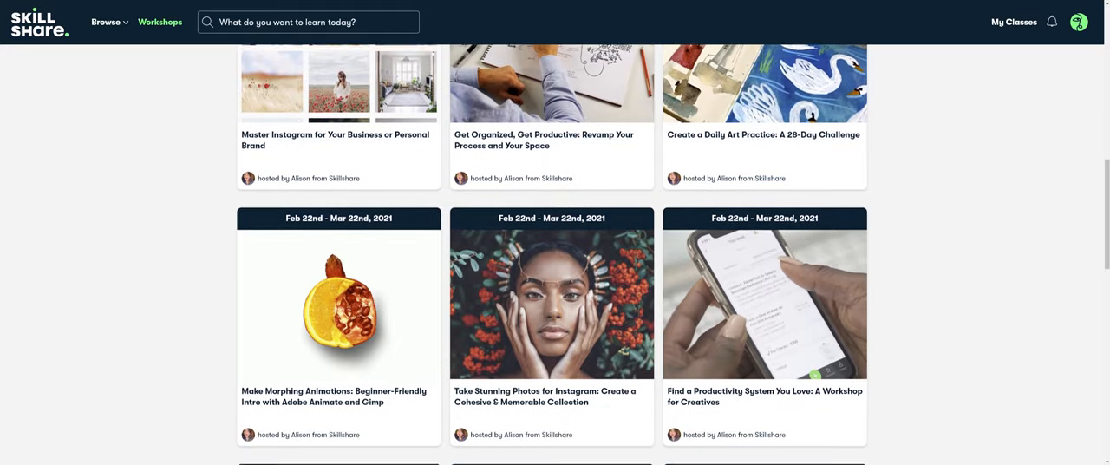
scroll("down", 3)
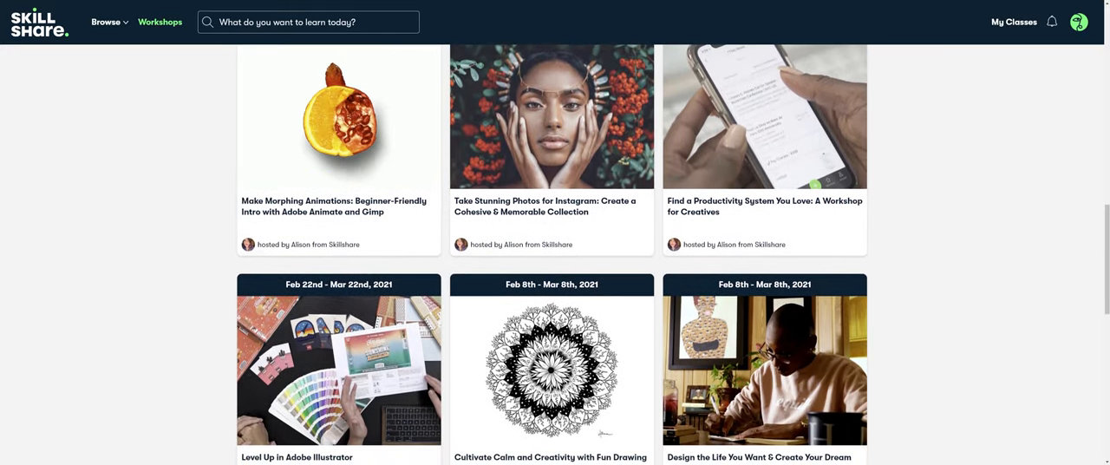
scroll("down", 3)
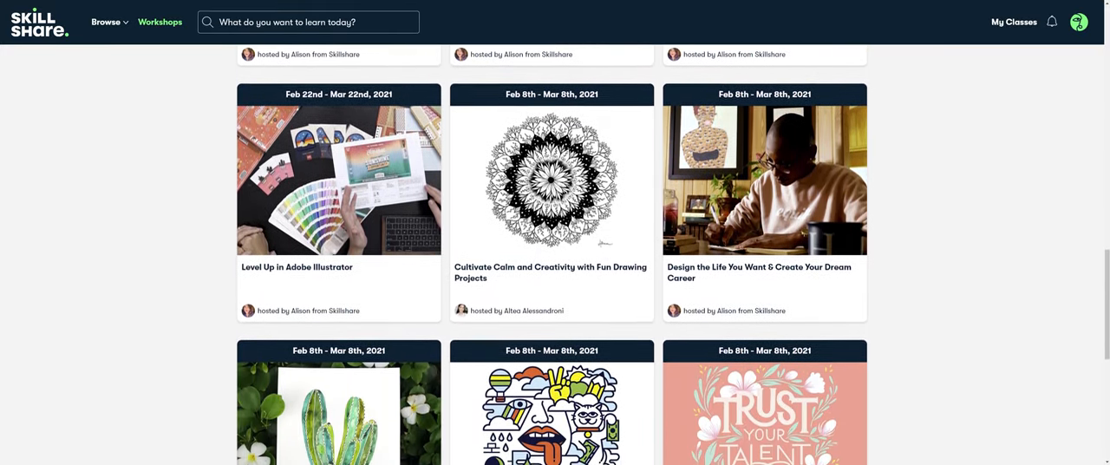
type("Music Production")
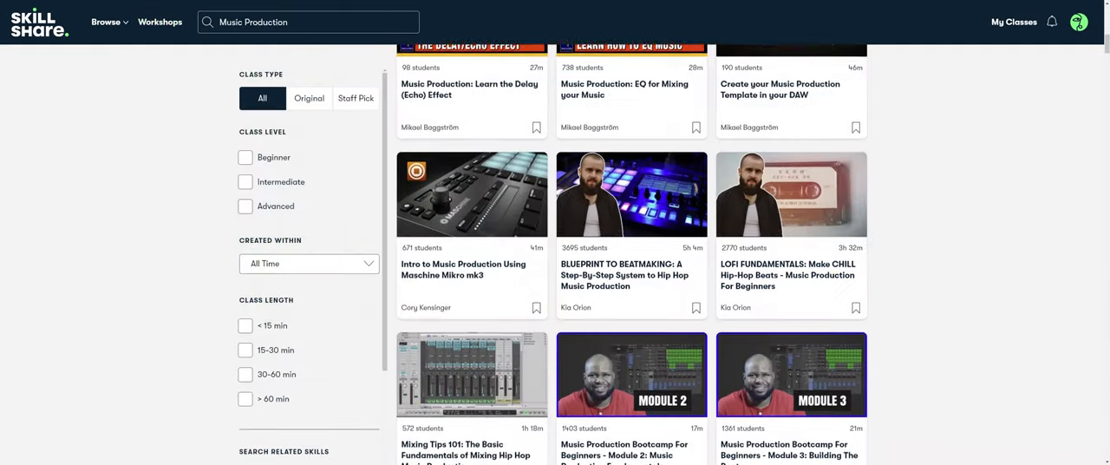
Scroll down through the Music Production class results
scroll("down", 3)
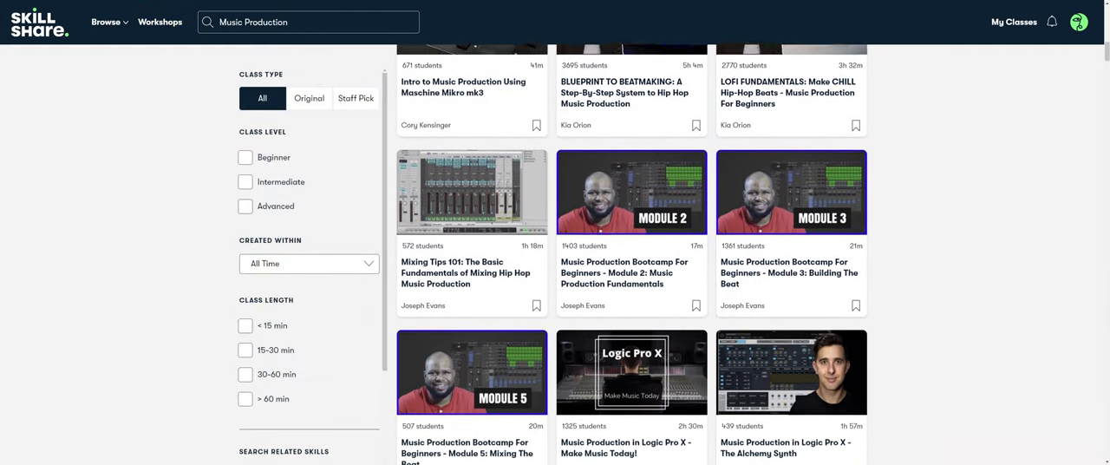
scroll("down", 3)
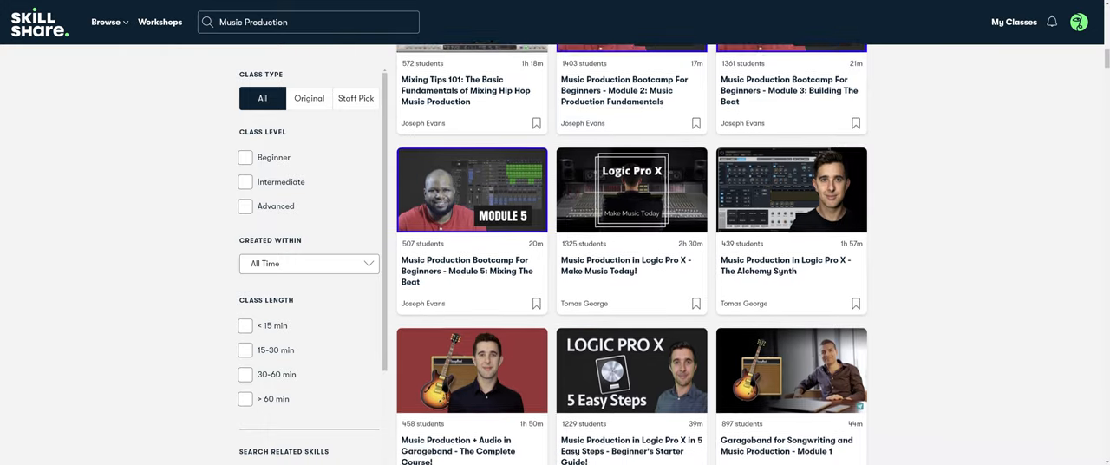
scroll("down", 3)
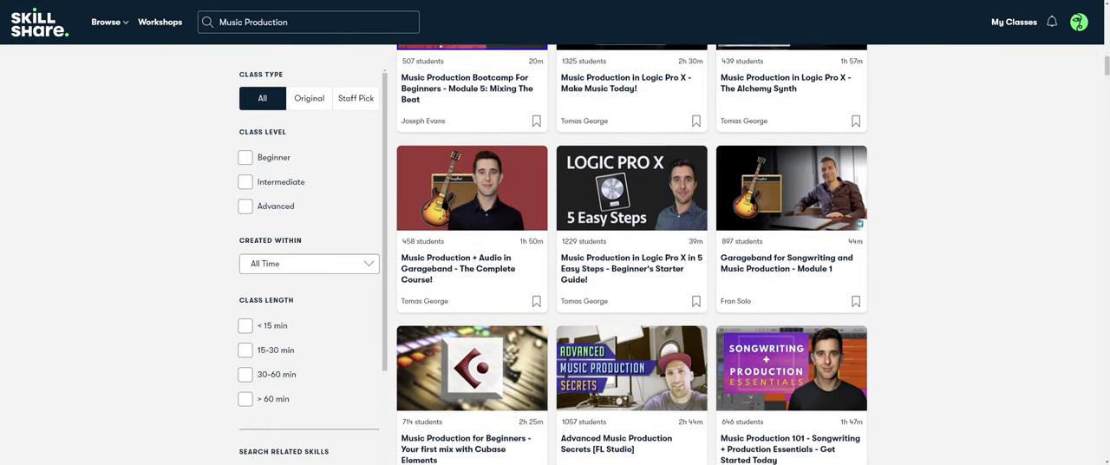
scroll("down", 3)
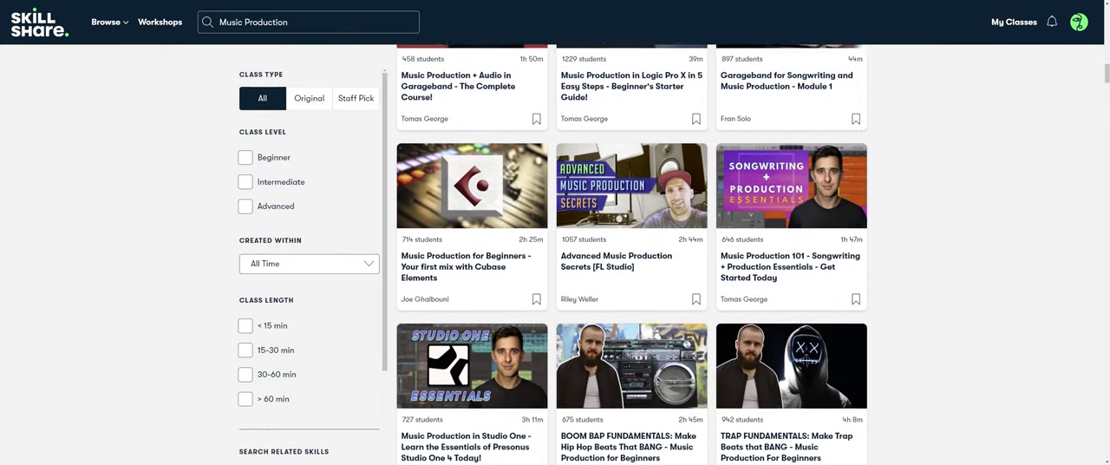
scroll("down", 3)
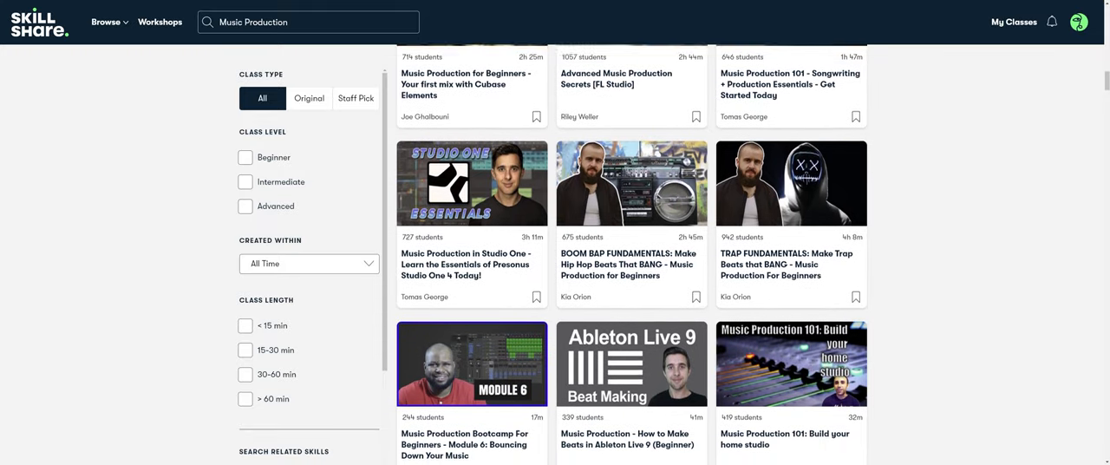
scroll("down", 3)
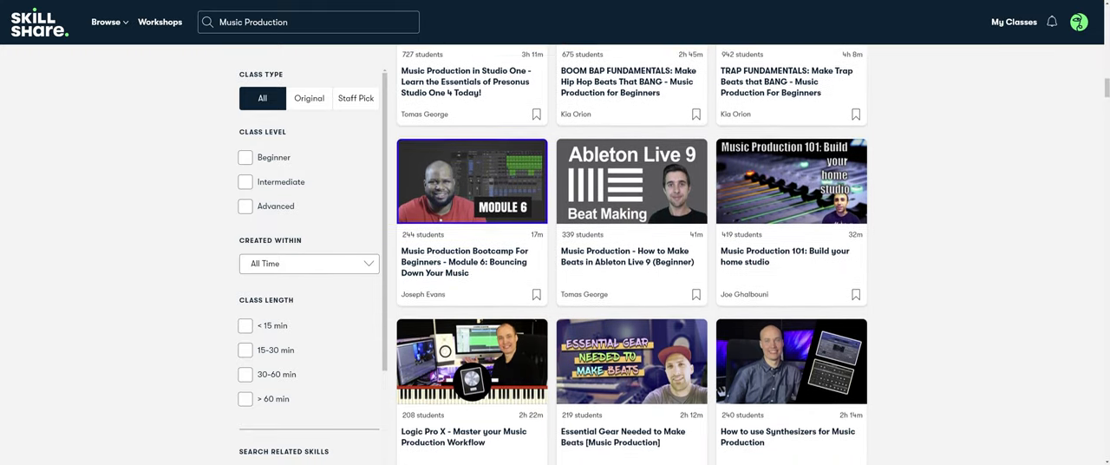
scroll("down", 3)
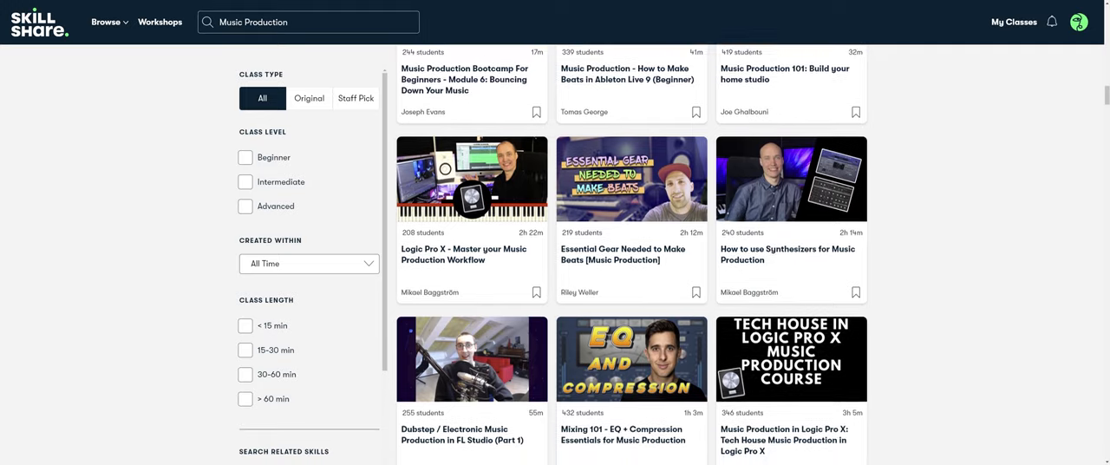
scroll("down", 3)
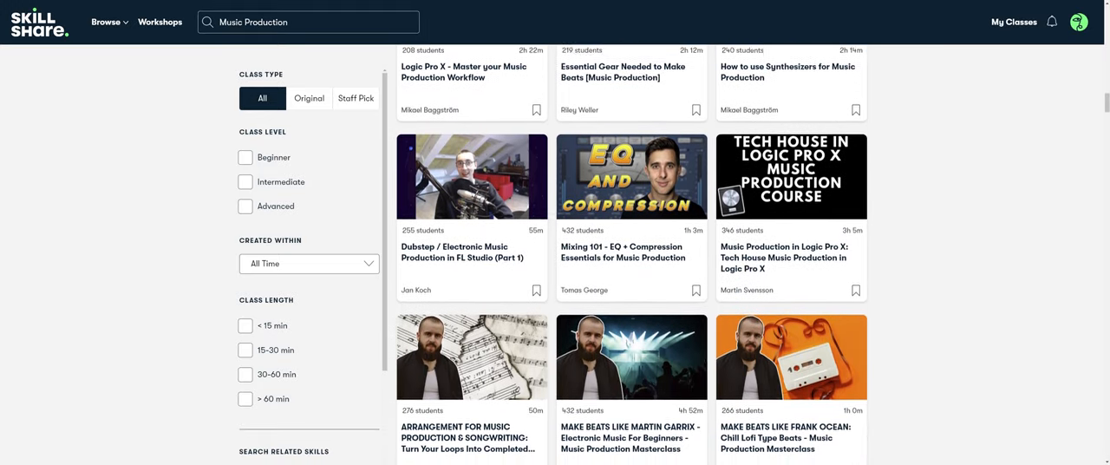
scroll("down", 3)
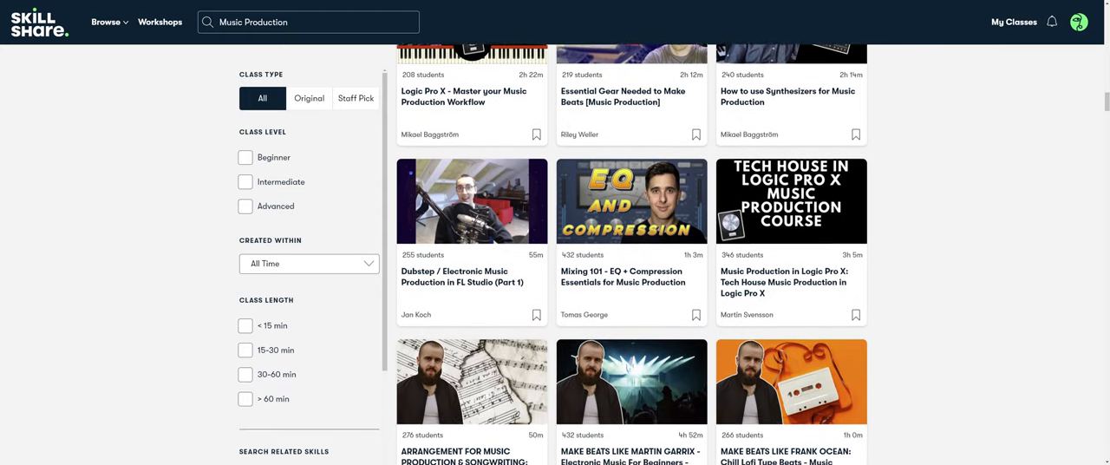
scroll("down", 3)
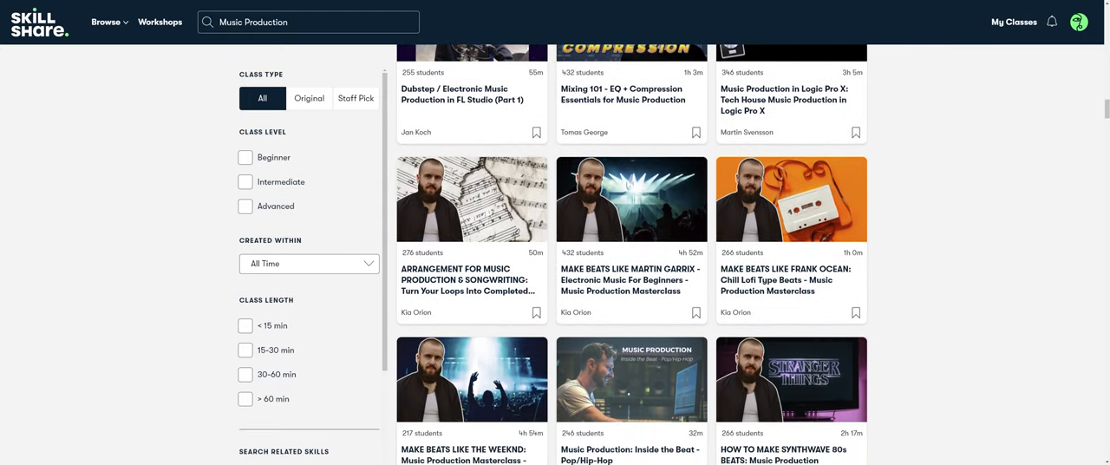
scroll("down", 3)
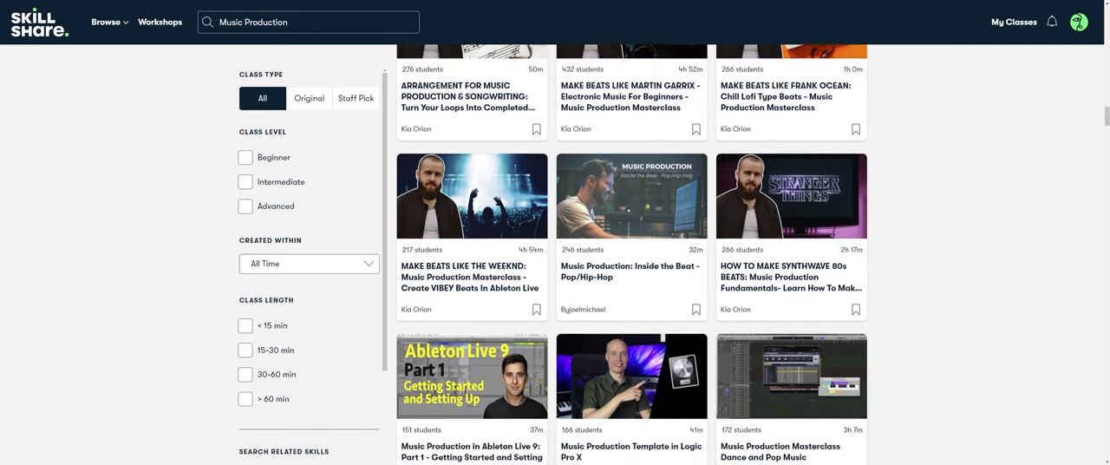
scroll("down", 3)
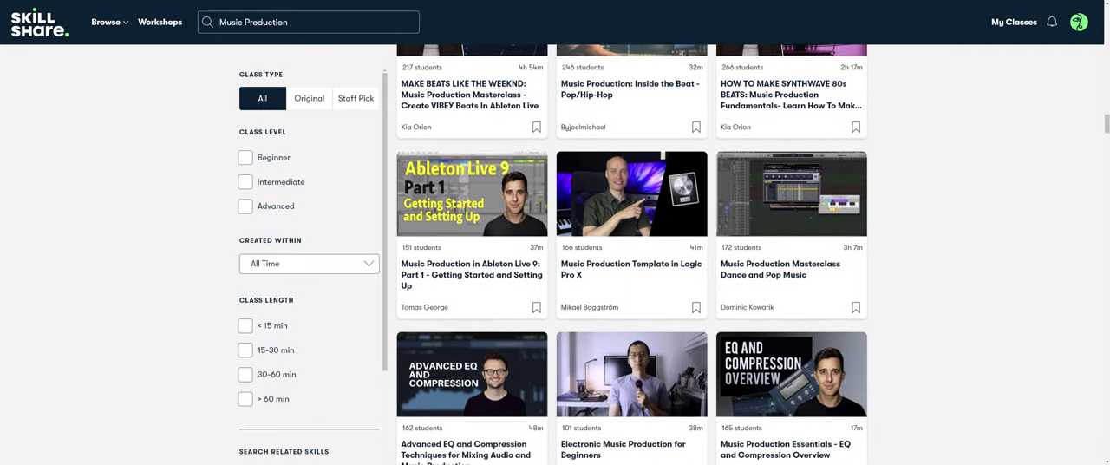
scroll("down", 3)
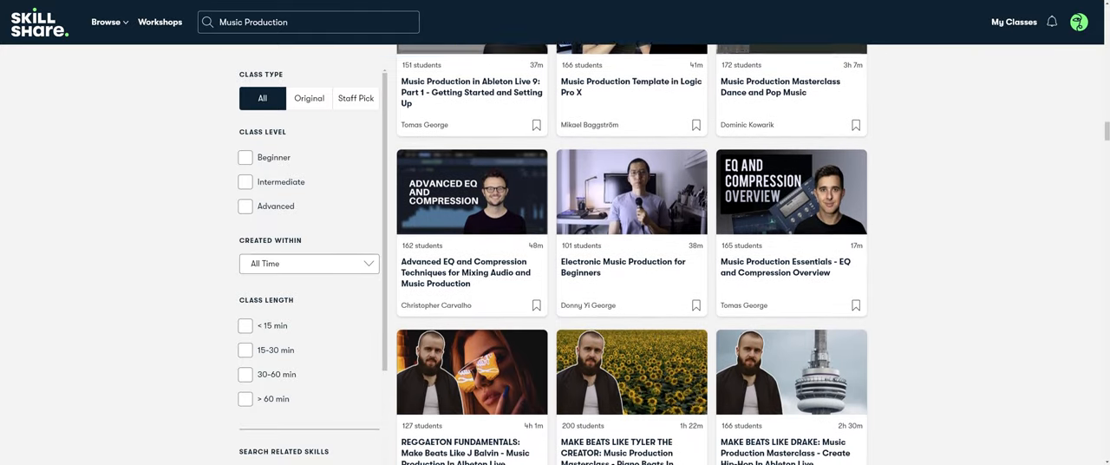
scroll("down", 3)
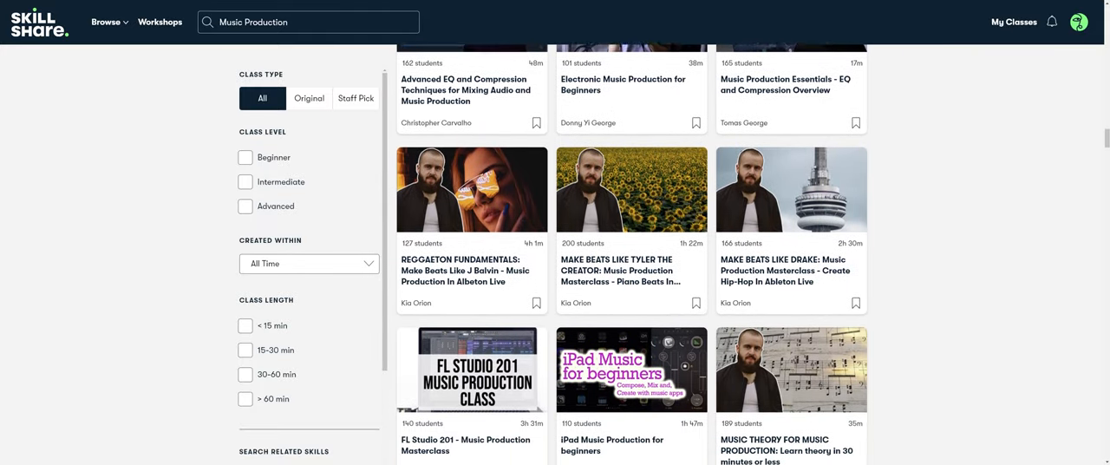
scroll("down", 3)
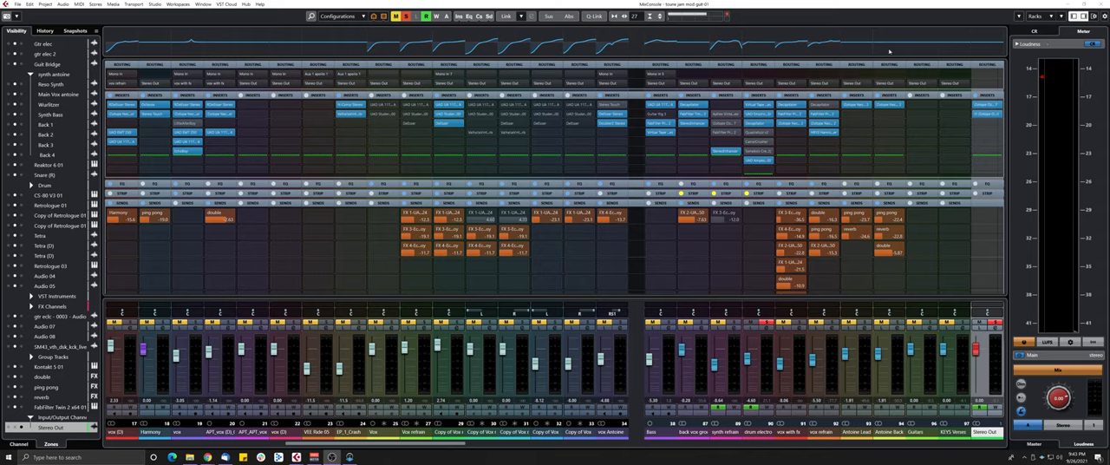
mouse_move(844, 45)
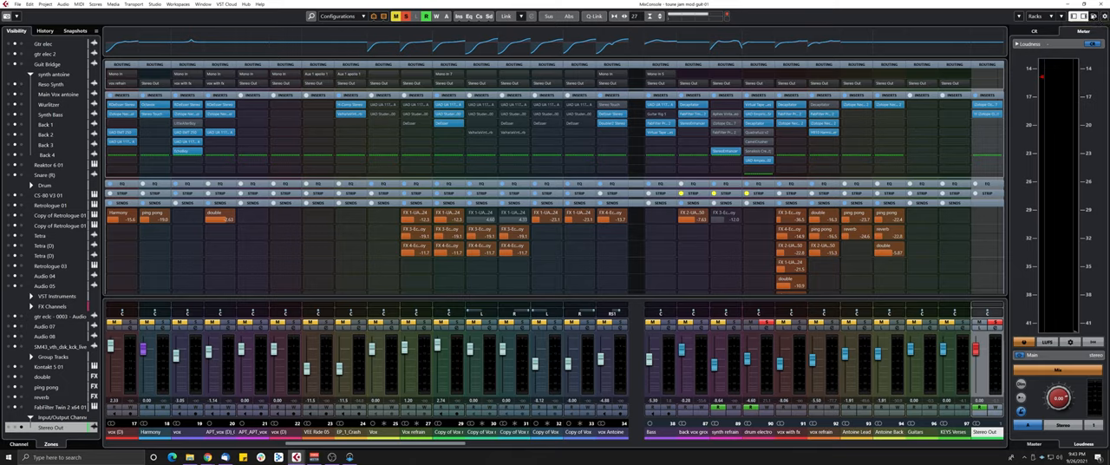
Reshape the peak of the drum channel's EQ band, nudging it back toward flat and repositioning it
left_click(1085, 15)
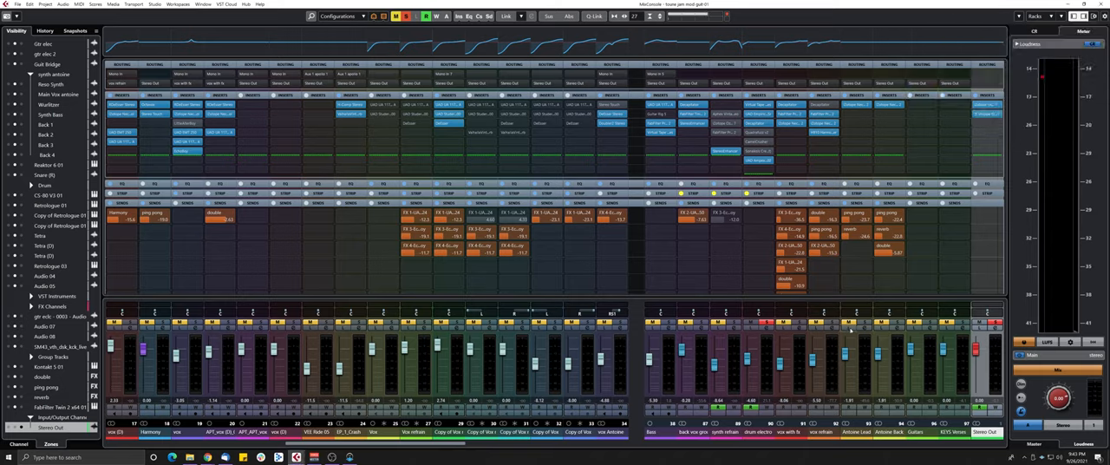
mouse_move(864, 48)
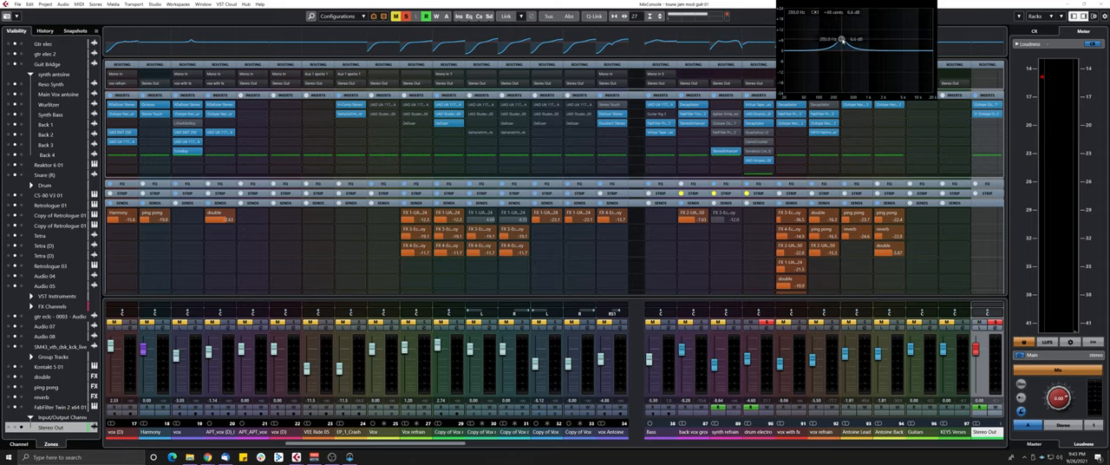
left_click_drag(841, 40, 858, 38)
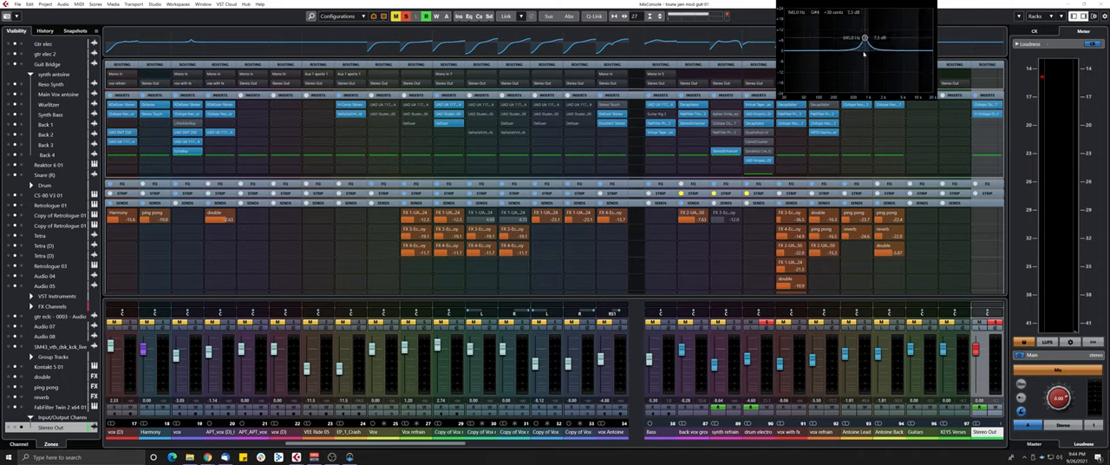
left_click_drag(863, 38, 853, 38)
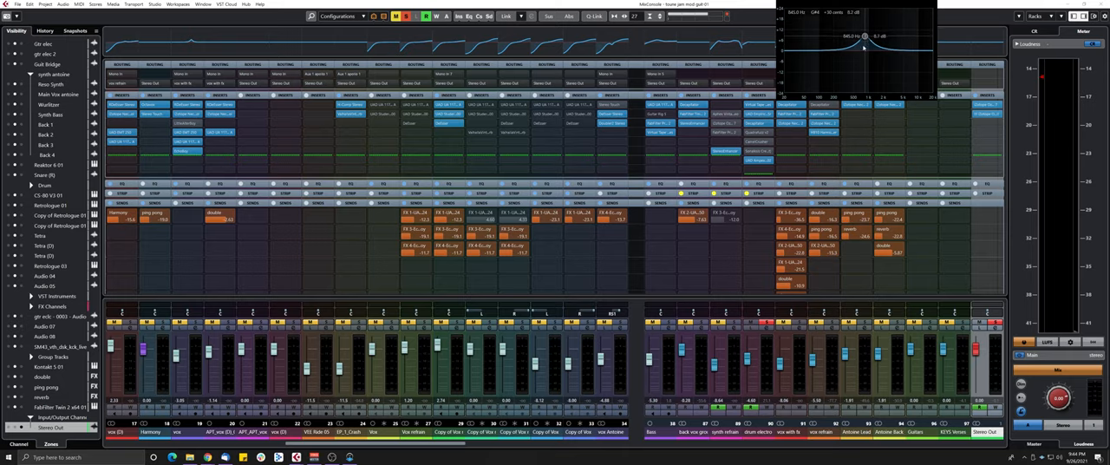
left_click_drag(863, 34, 863, 38)
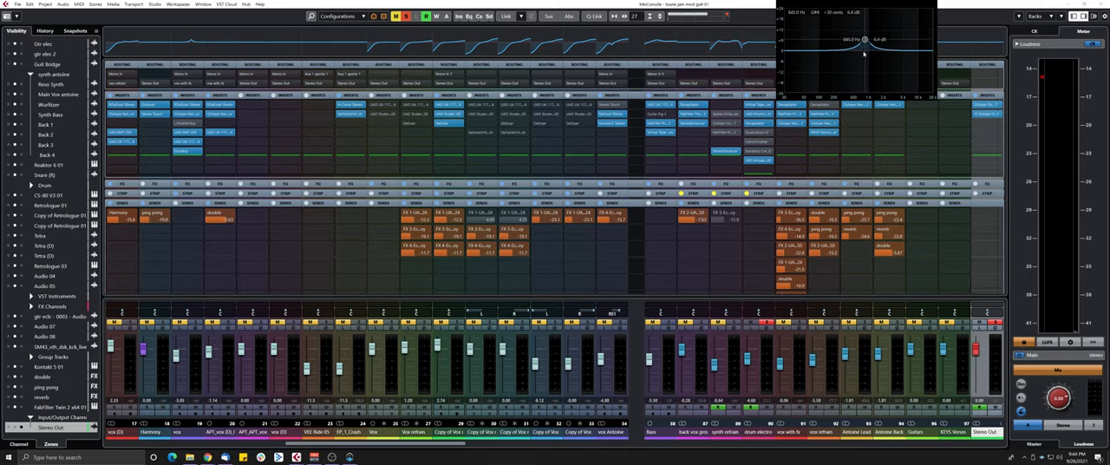
left_click_drag(863, 38, 863, 47)
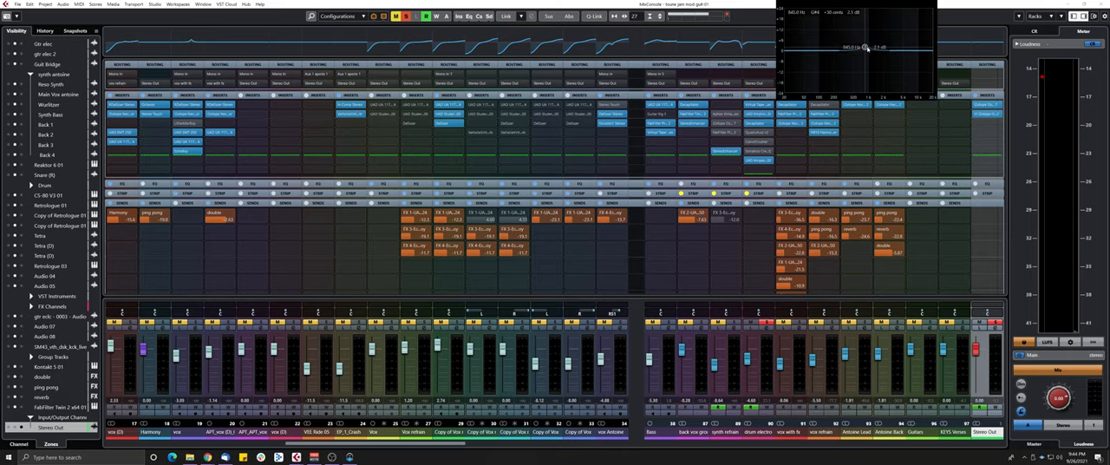
left_click_drag(863, 47, 863, 47)
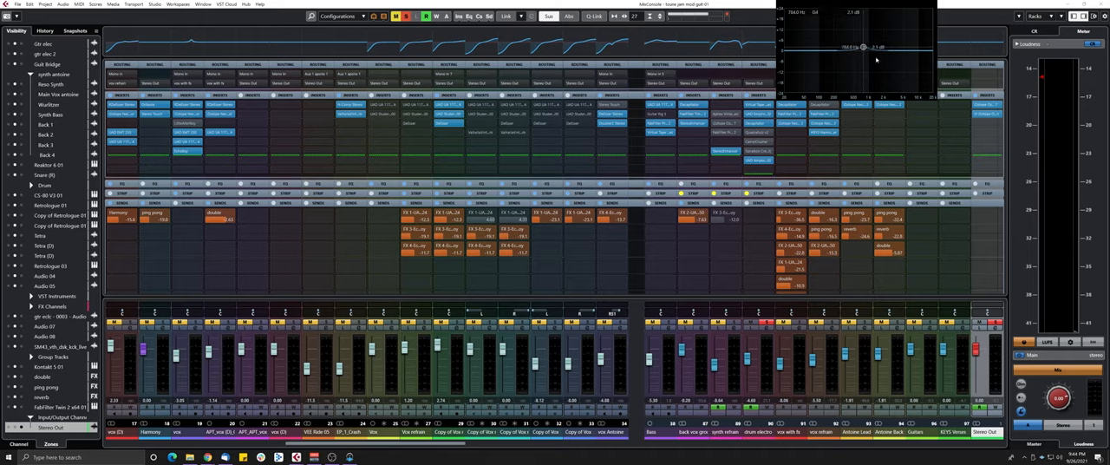
left_click_drag(864, 47, 830, 47)
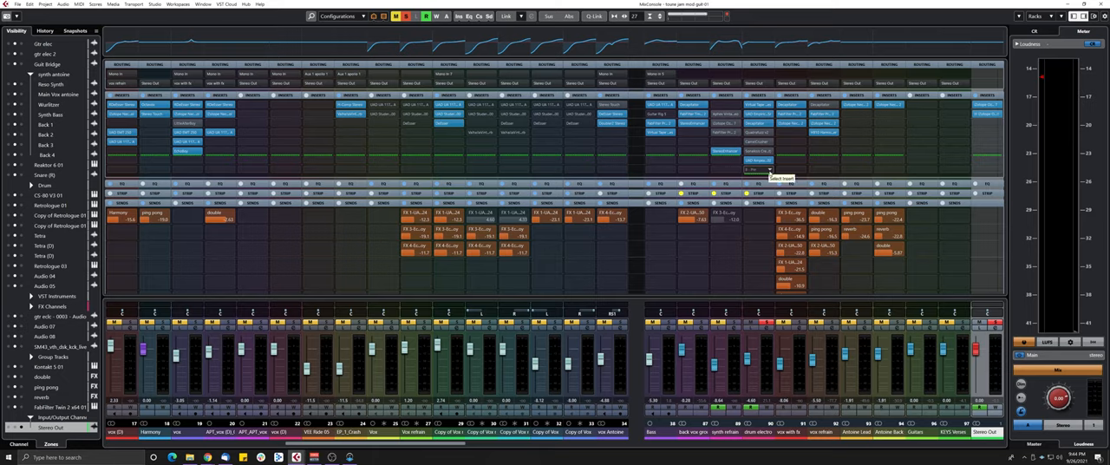
Show the reverb plugin window from the drum channel's insert slot
left_click(756, 170)
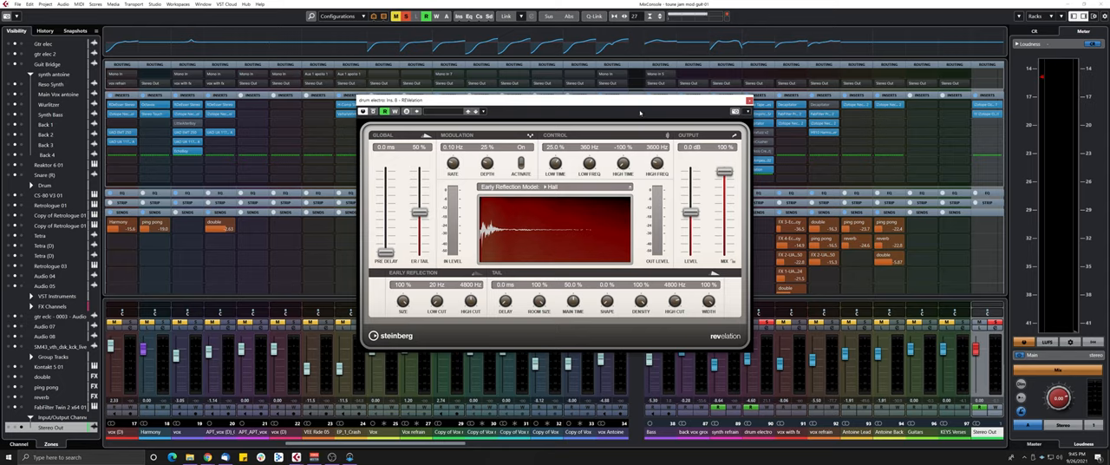
Browse down the reverb's preset list to pick one for the drums
left_click(555, 188)
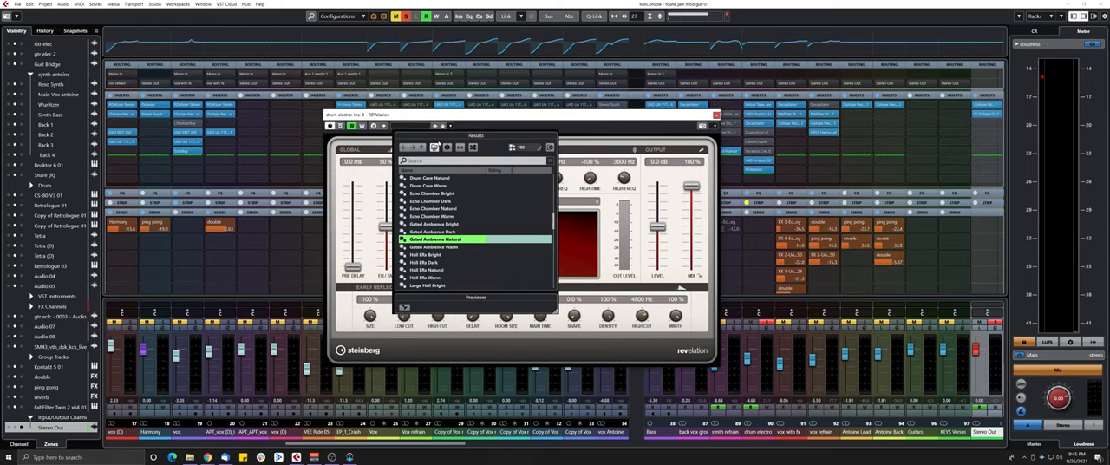
scroll("down", 3)
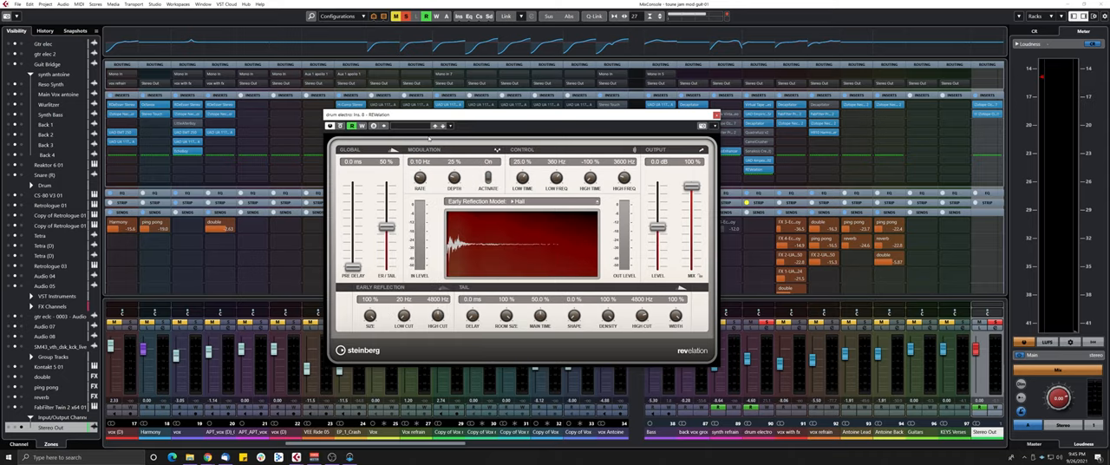
mouse_move(363, 243)
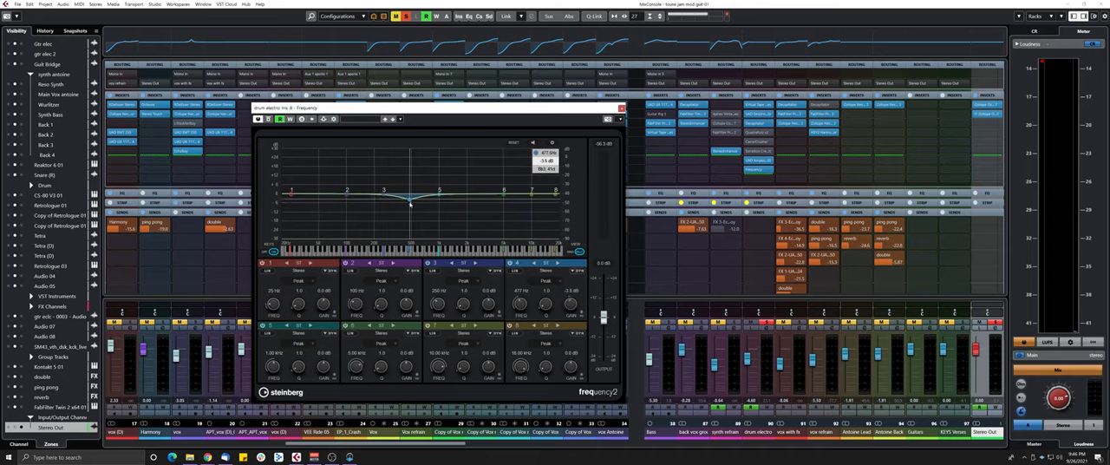
Pull a Frequency 2 mid band node down into a narrow midrange cut
left_click_drag(407, 199, 413, 204)
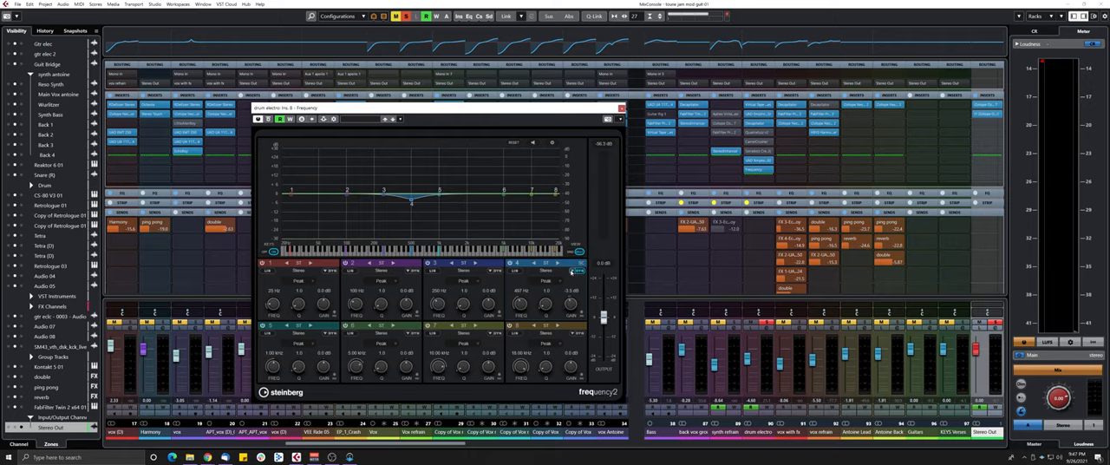
mouse_move(576, 274)
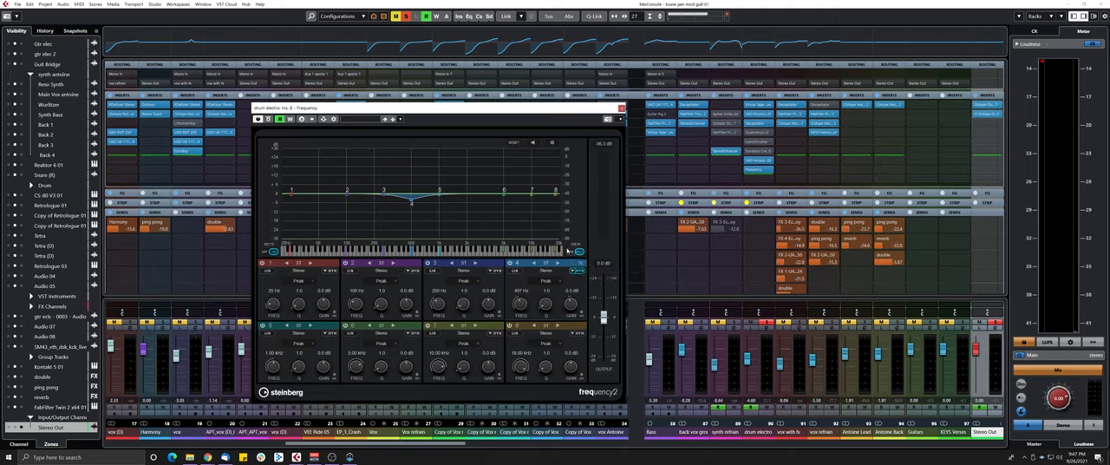
mouse_move(569, 251)
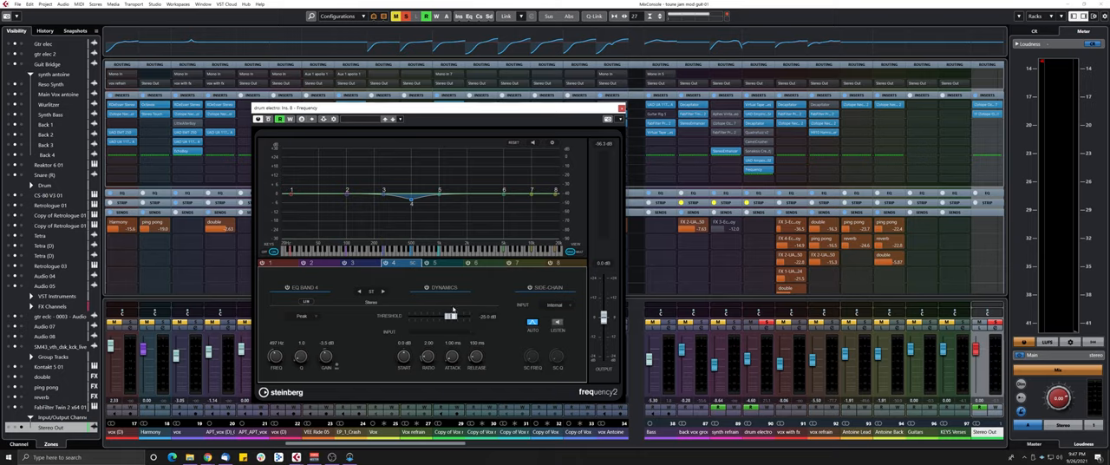
Set the mid band's dynamic threshold, deepen and reposition the dip, and tune how strongly it reacts
left_click_drag(413, 201, 398, 201)
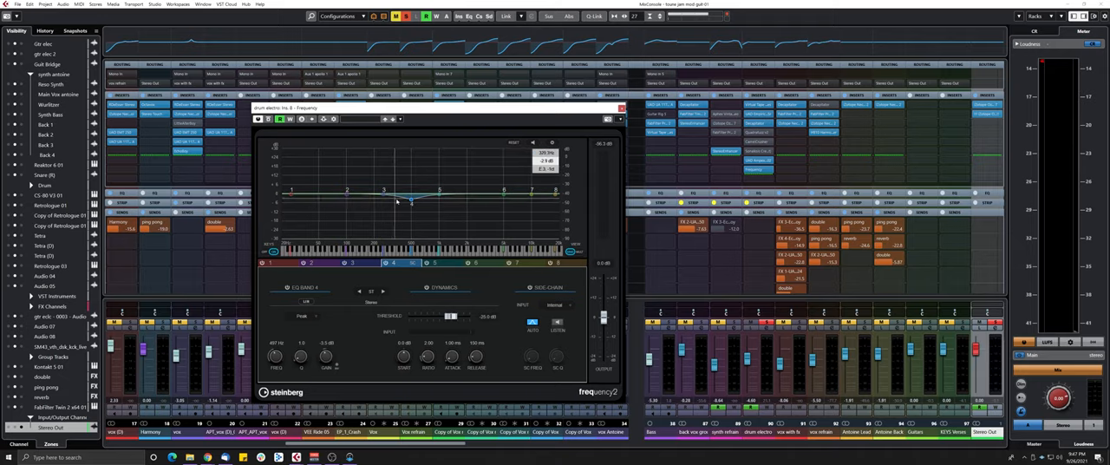
left_click_drag(409, 201, 406, 234)
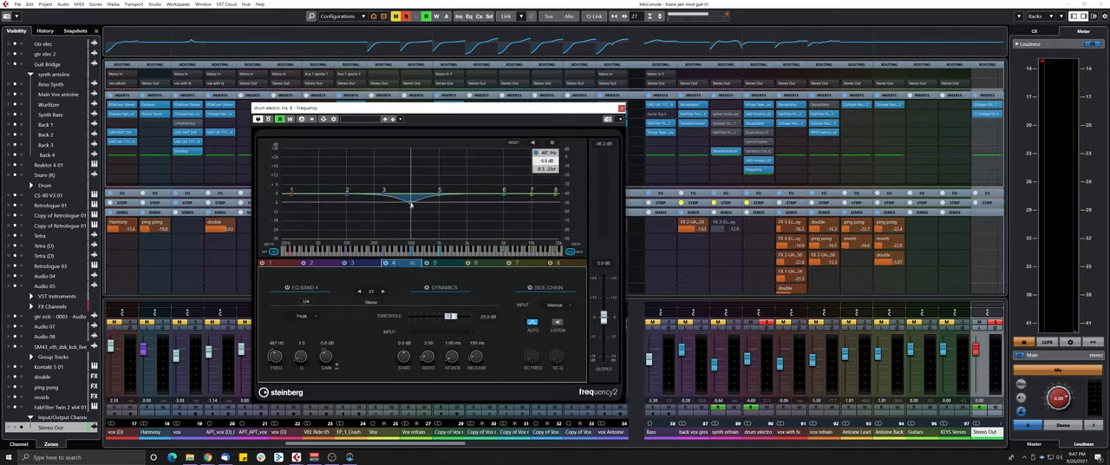
left_click_drag(409, 206, 409, 205)
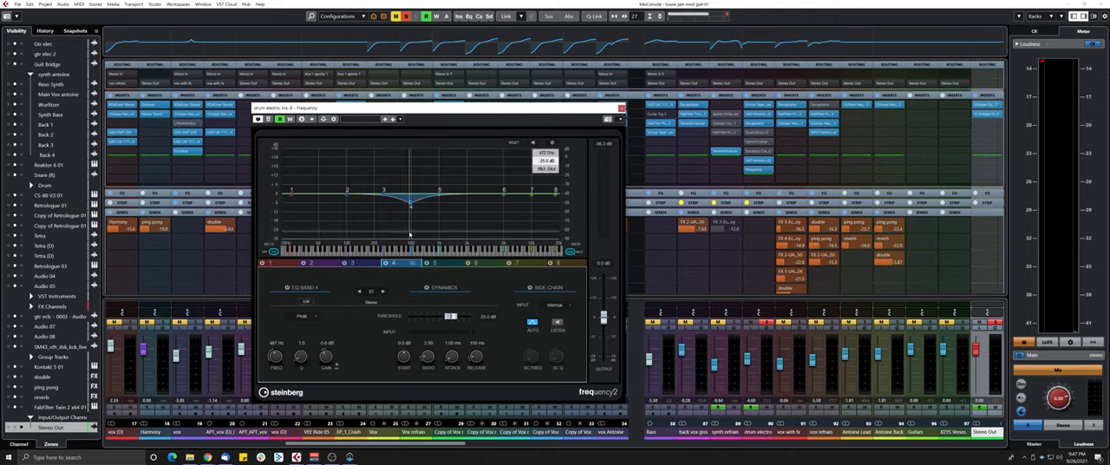
left_click_drag(409, 206, 414, 208)
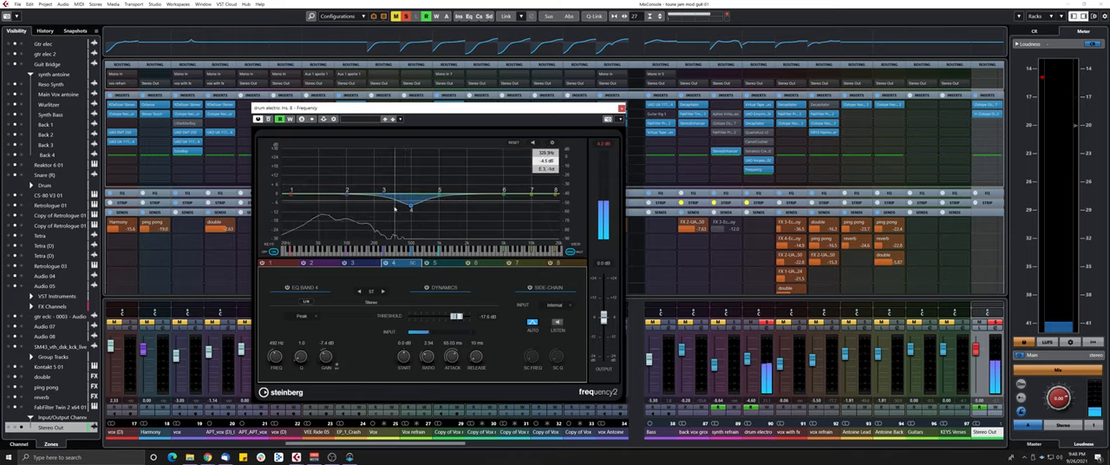
left_click_drag(412, 208, 436, 208)
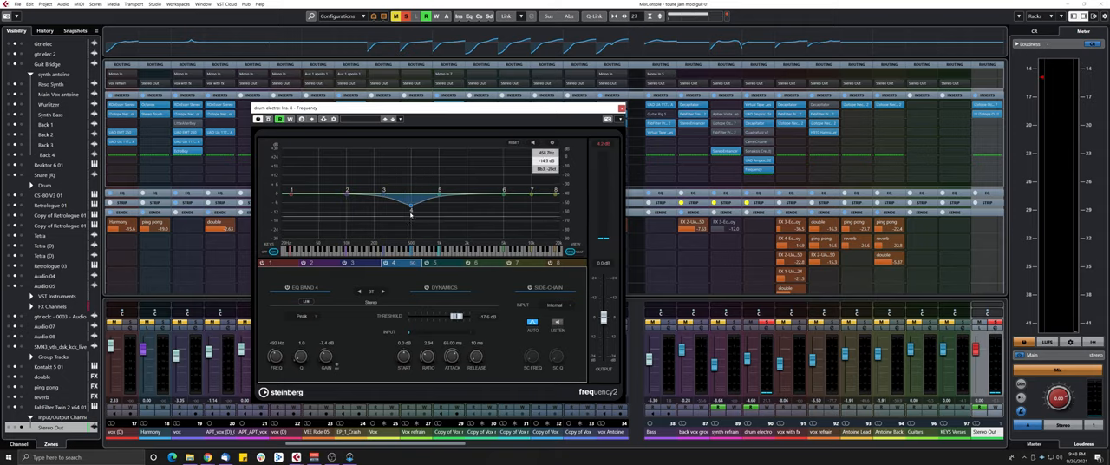
left_click_drag(412, 206, 413, 212)
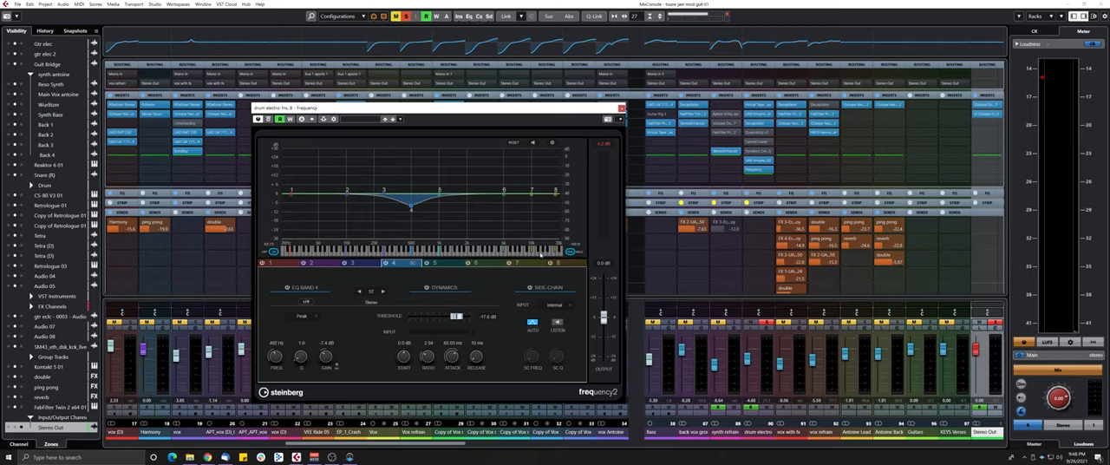
mouse_move(471, 219)
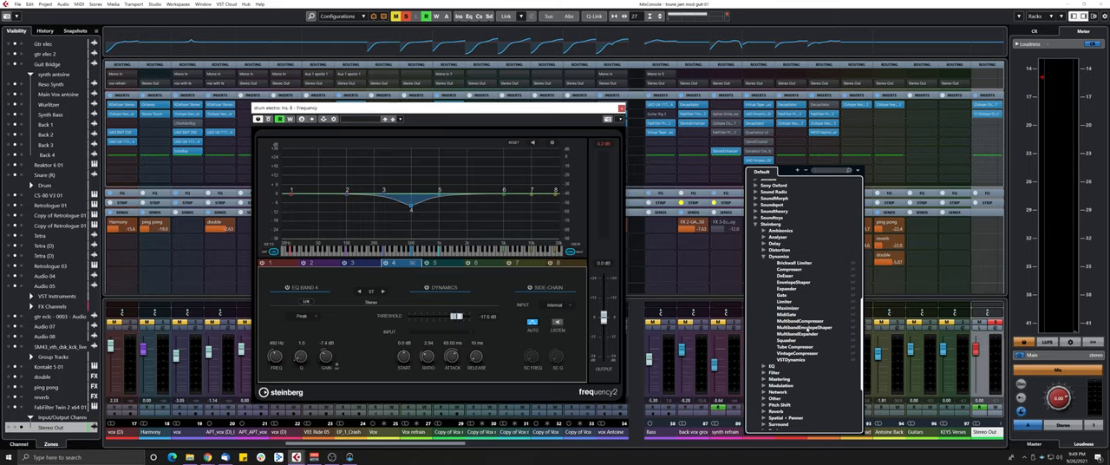
mouse_move(807, 329)
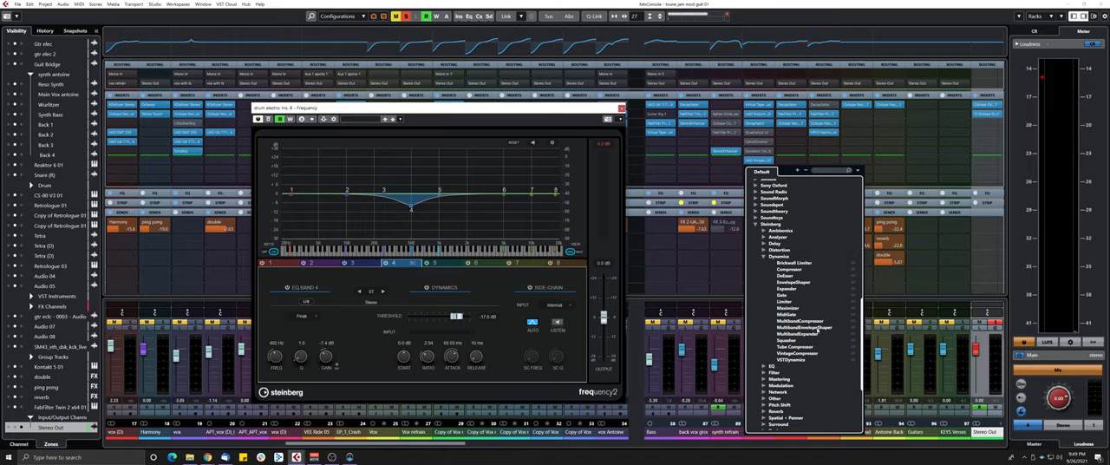
Choose MultibandEnvelopeShaper from the Dynamics category of the insert menu
left_click(804, 328)
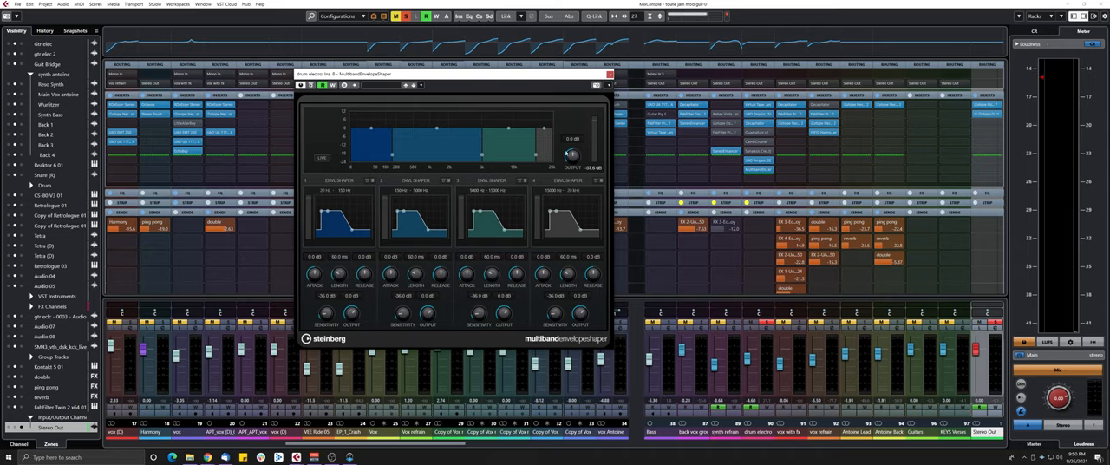
mouse_move(485, 241)
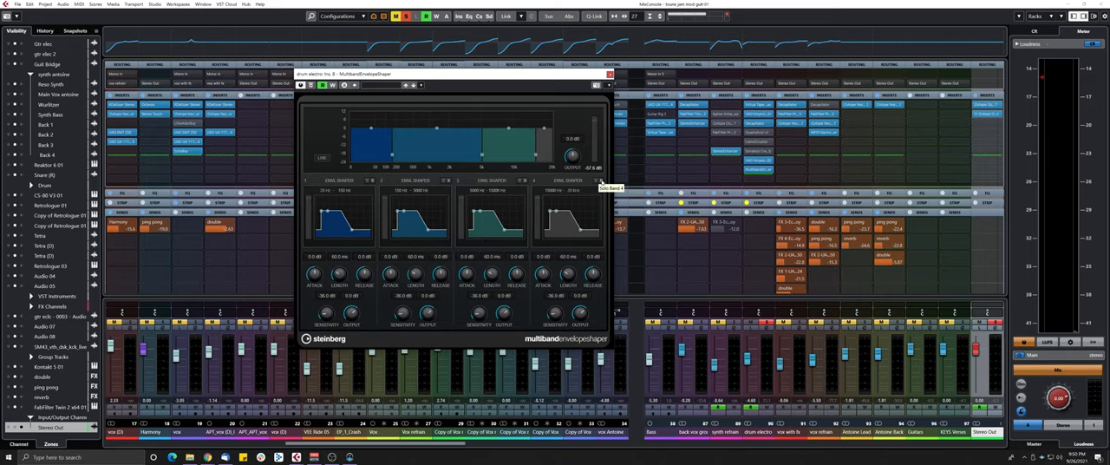
mouse_move(541, 180)
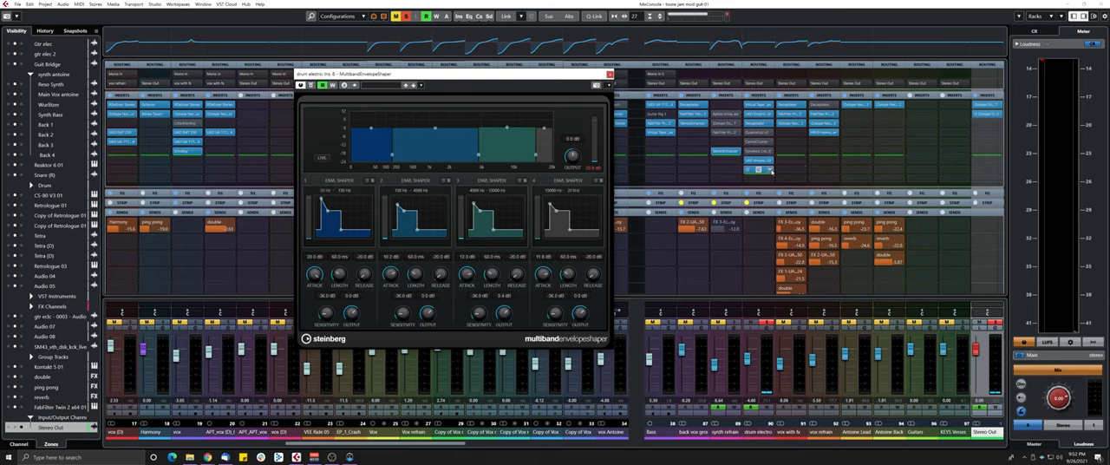
Pick Quadrafuzz v2 from the Distortion category for the drum return's insert slot
left_click(763, 170)
type("quadr")
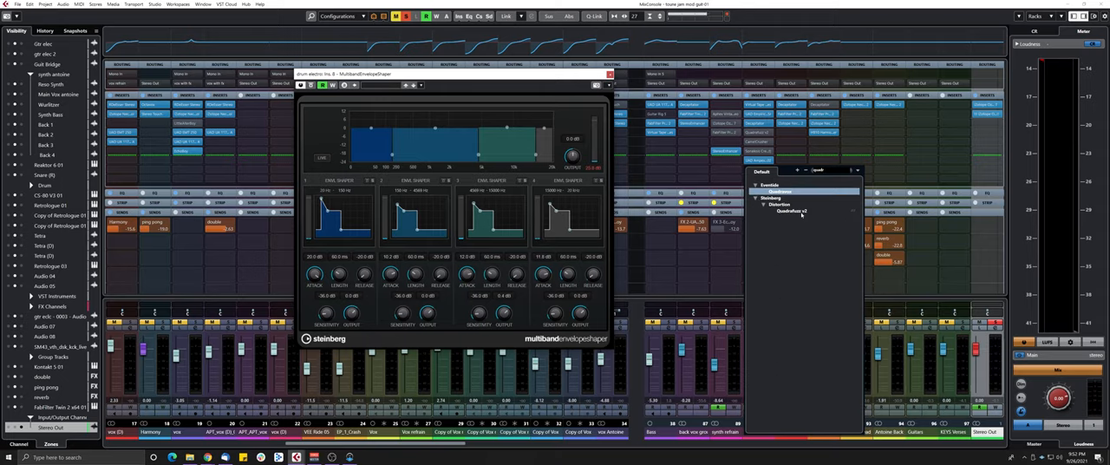
left_click(791, 211)
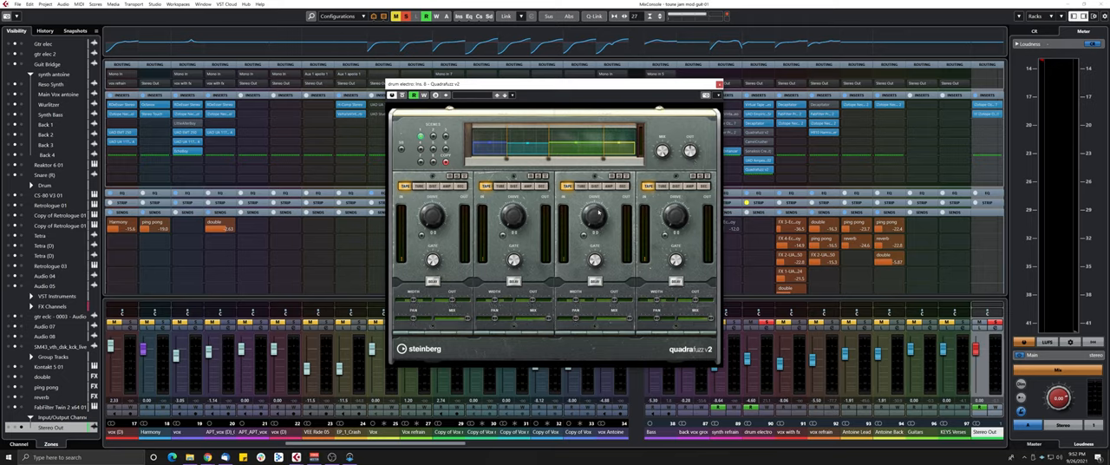
mouse_move(597, 279)
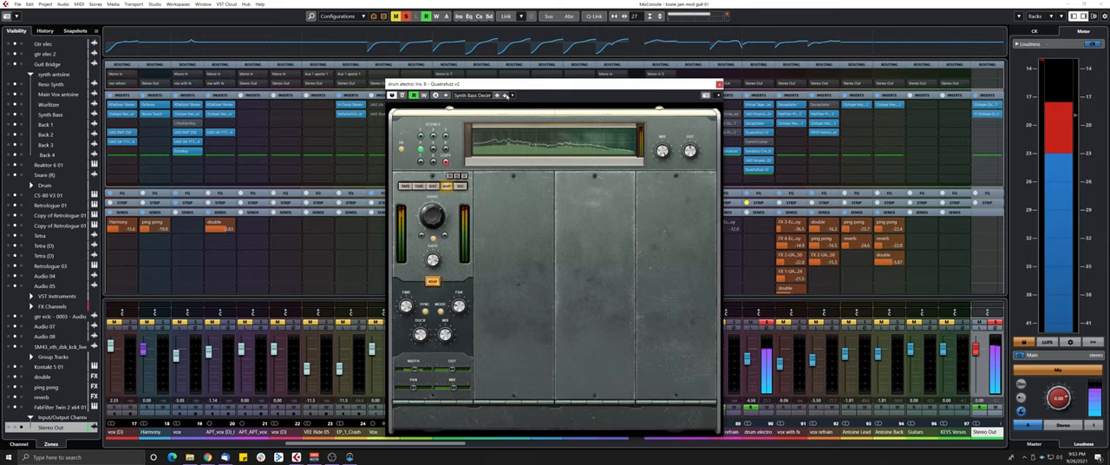
Load a drum preset in Quadrafuzz, step through channels in the selector and settle on the one to add an effect to
left_click(506, 96)
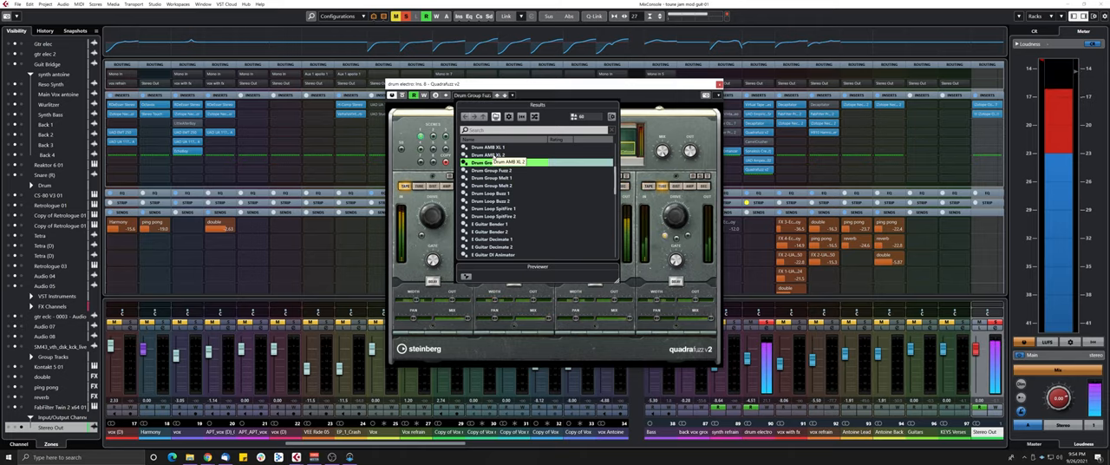
left_click(489, 185)
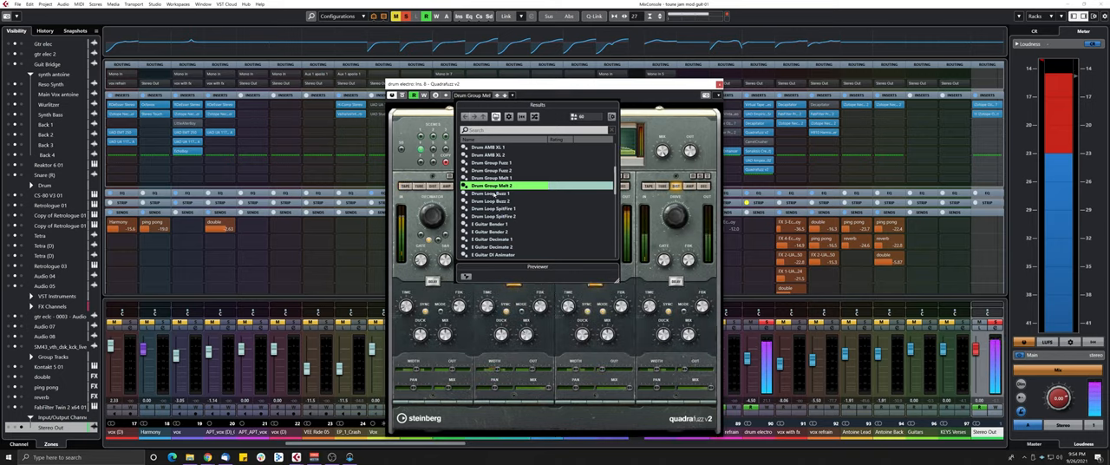
left_click(492, 193)
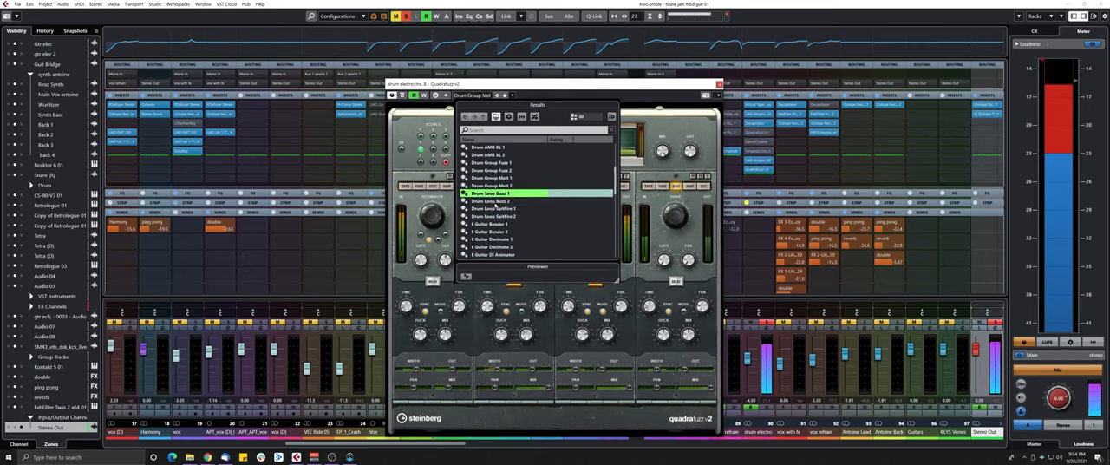
left_click(494, 201)
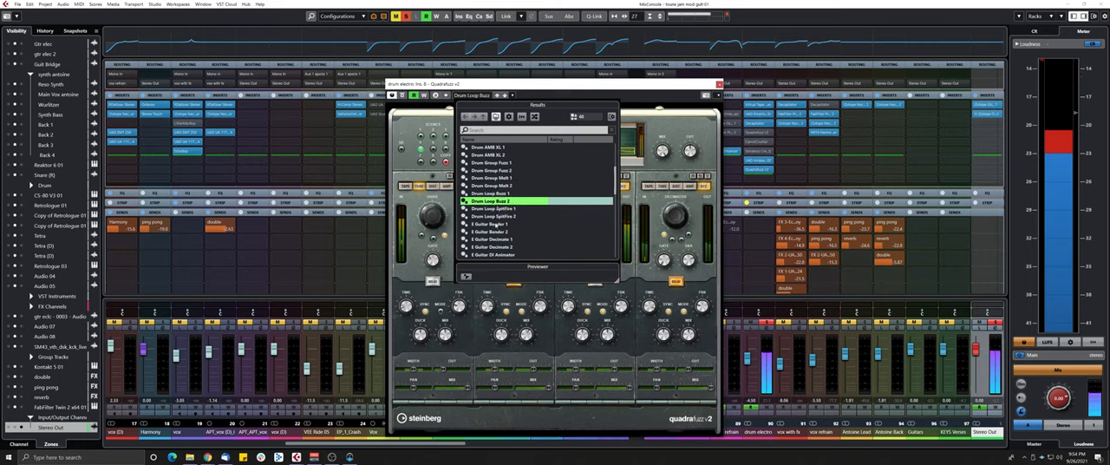
left_click(494, 208)
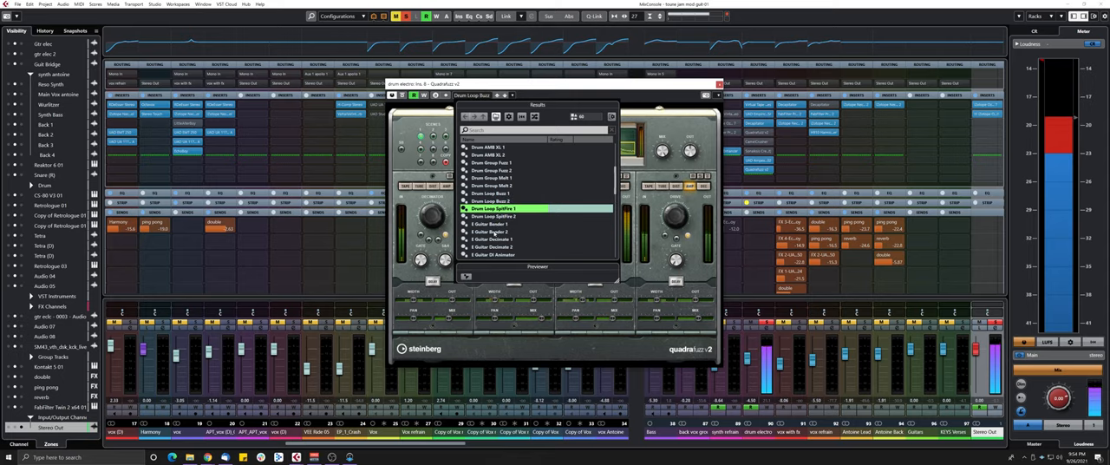
left_click(492, 233)
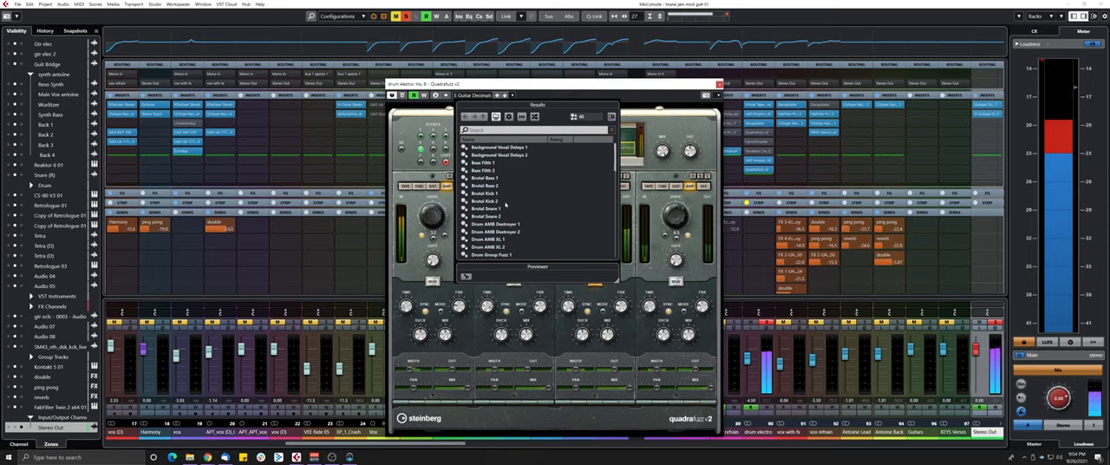
left_click(496, 223)
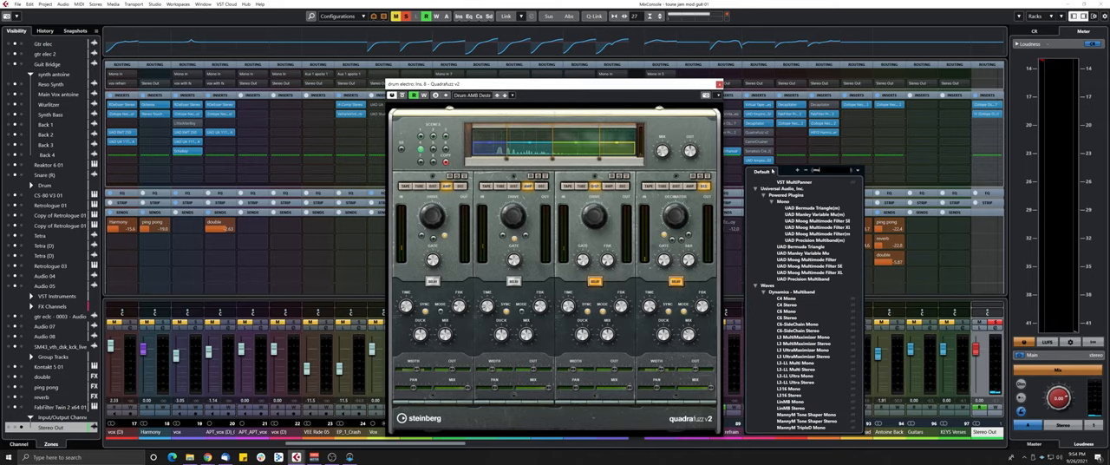
Scroll the effect browser to the Delay folder and load MultiTap Delay
scroll("down", 3)
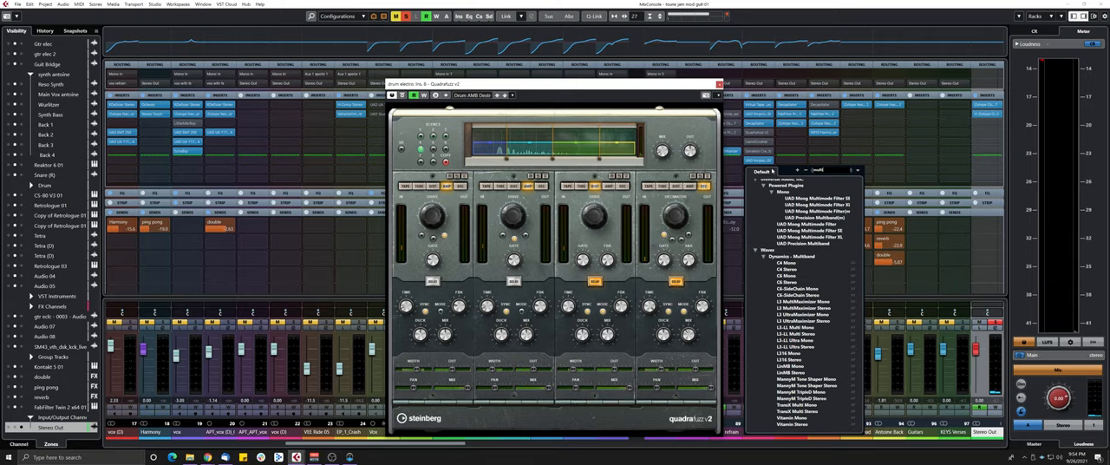
left_click(717, 83)
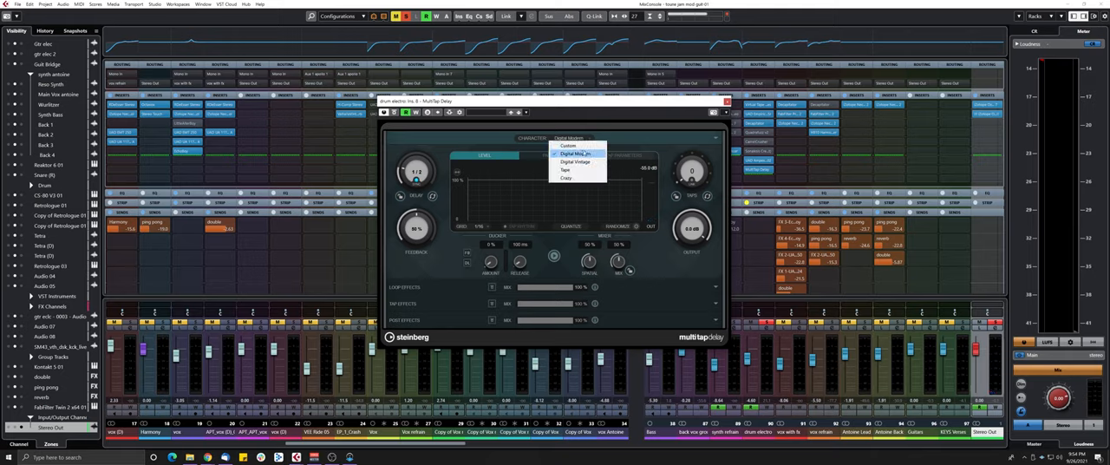
mouse_move(575, 163)
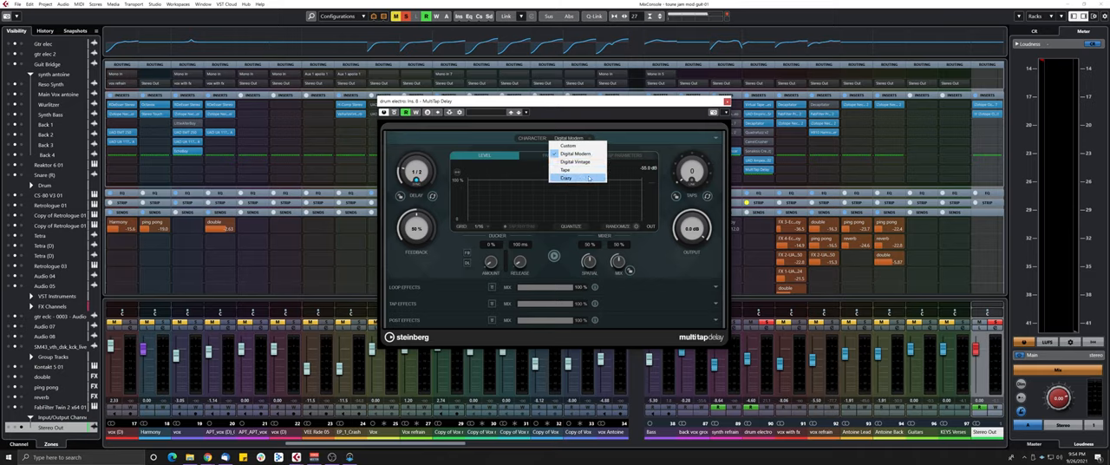
mouse_move(576, 163)
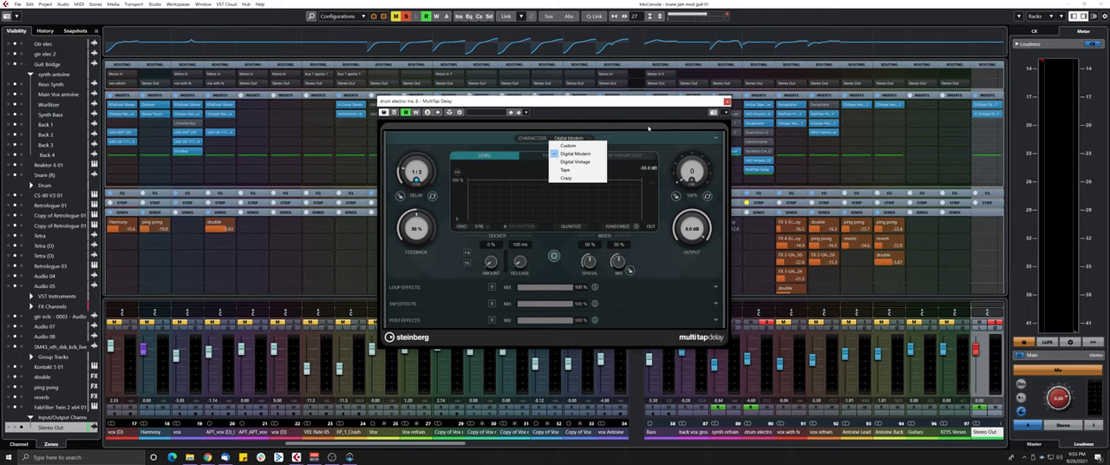
Choose the Digital Modern character from the delay's character list
left_click(575, 153)
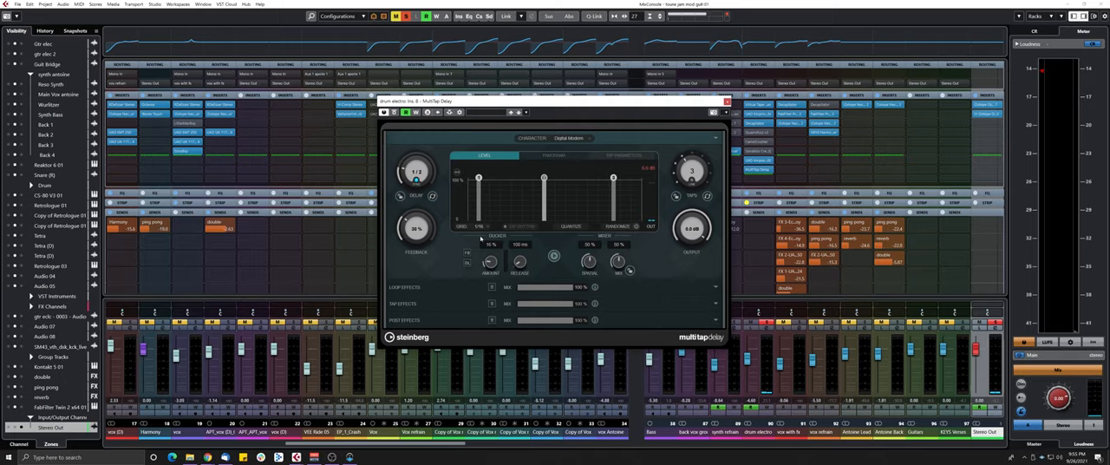
mouse_move(522, 245)
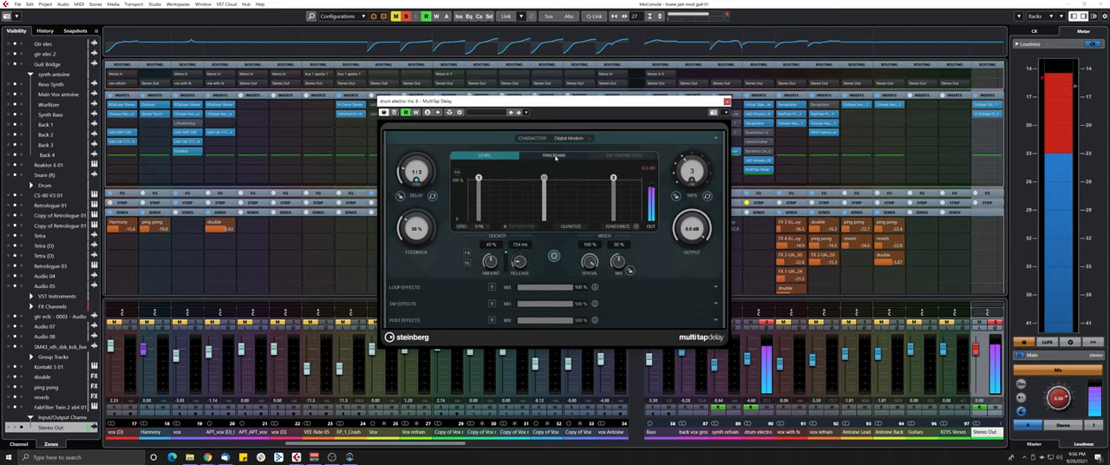
mouse_move(413, 289)
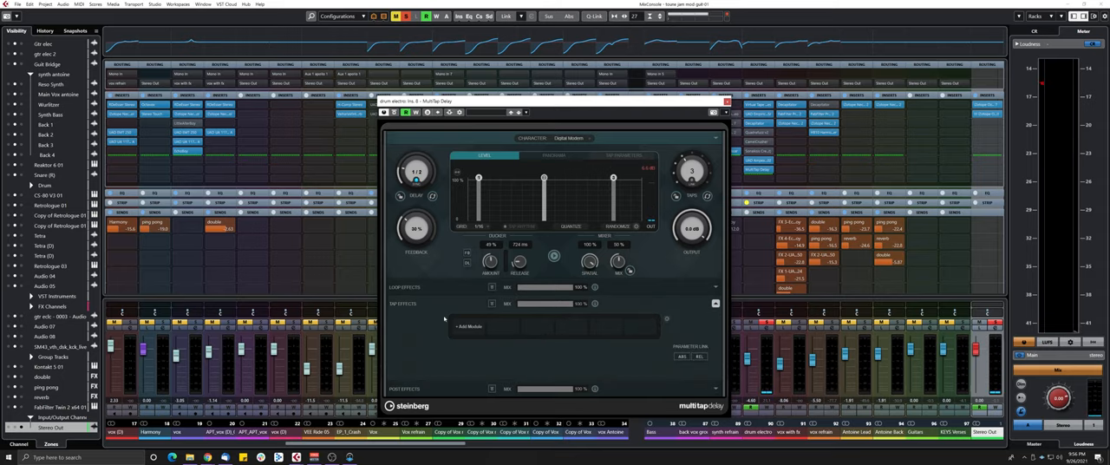
mouse_move(550, 153)
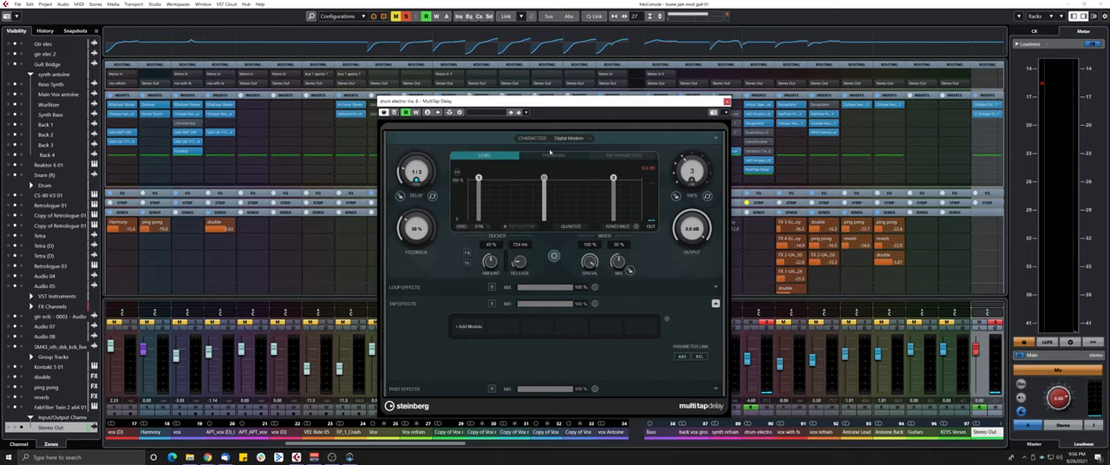
mouse_move(408, 396)
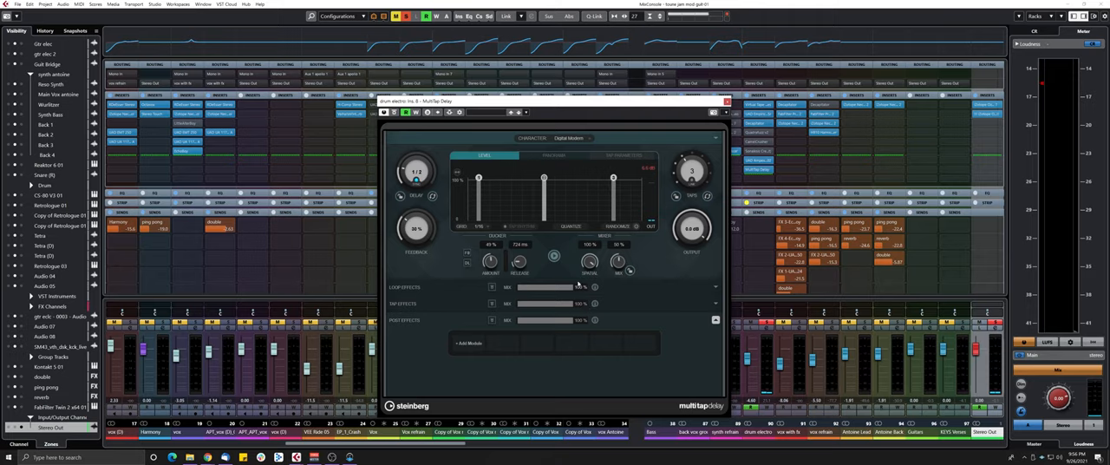
Expand Loop Effects and show the module grid (Chorus, Flanger etc.), then reopen the character list
left_click(715, 288)
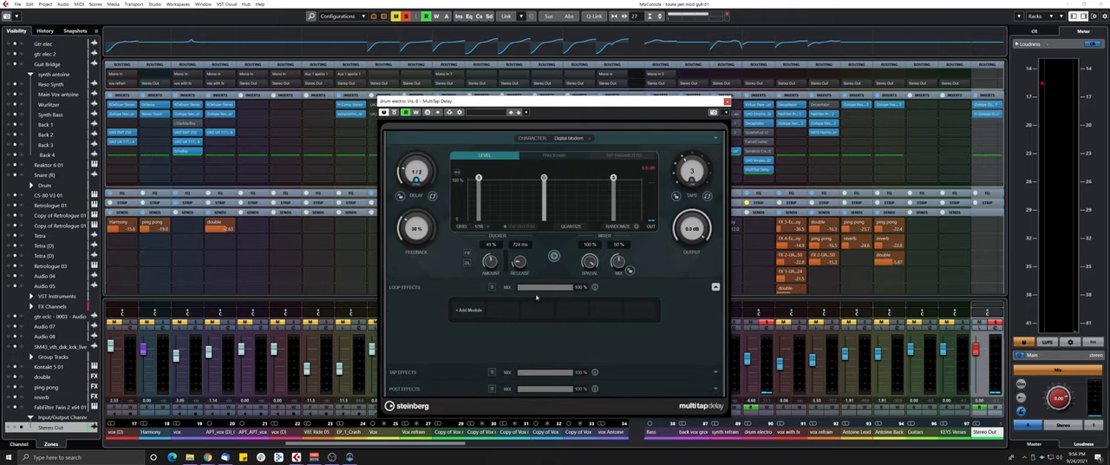
left_click(468, 309)
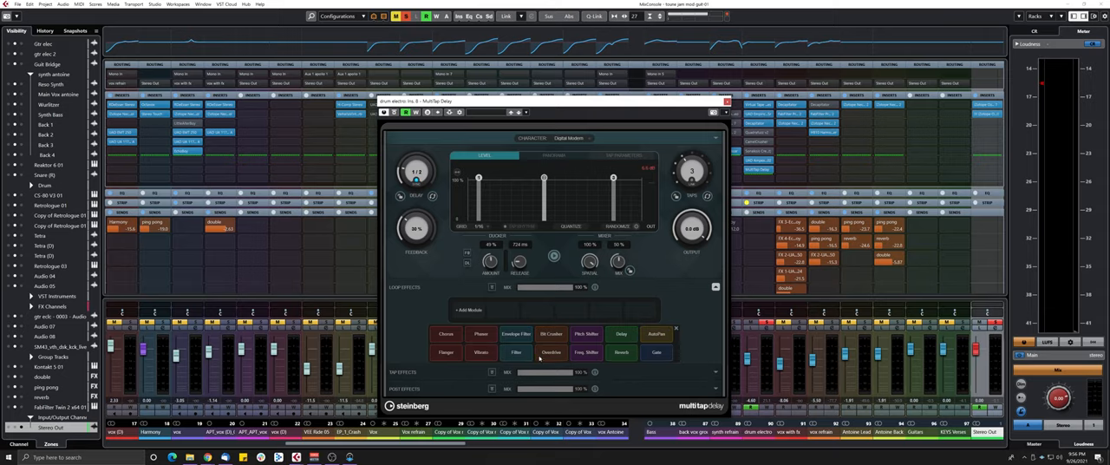
mouse_move(631, 360)
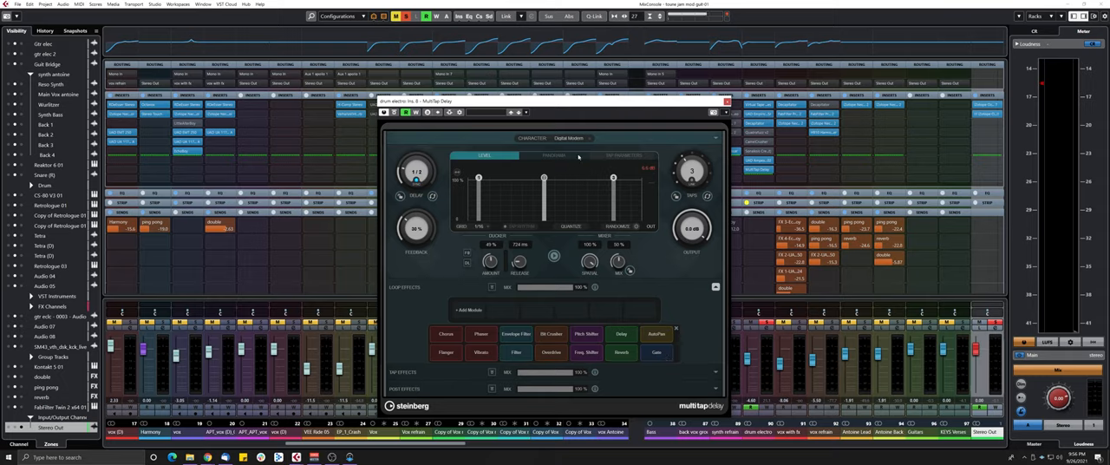
left_click(569, 139)
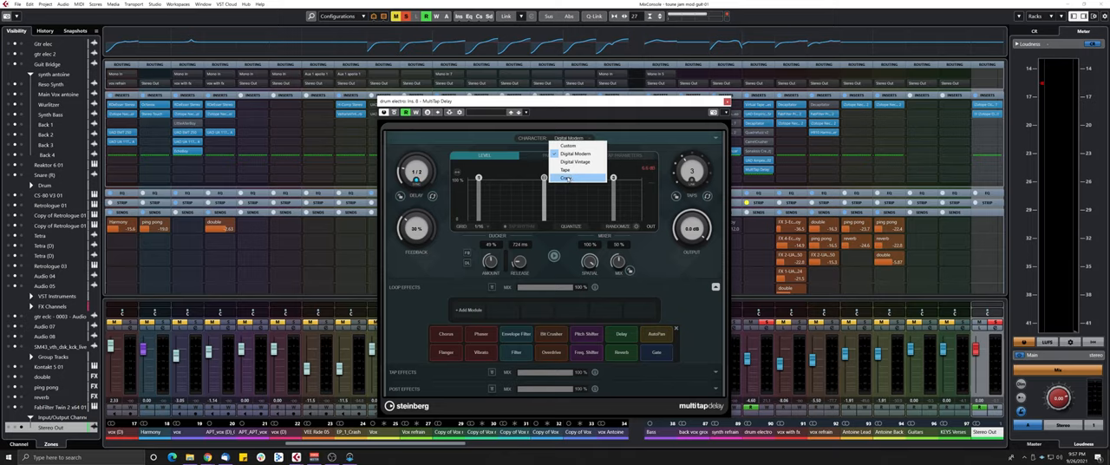
Pick a different delay character and load a first module into the loop chain
left_click(565, 178)
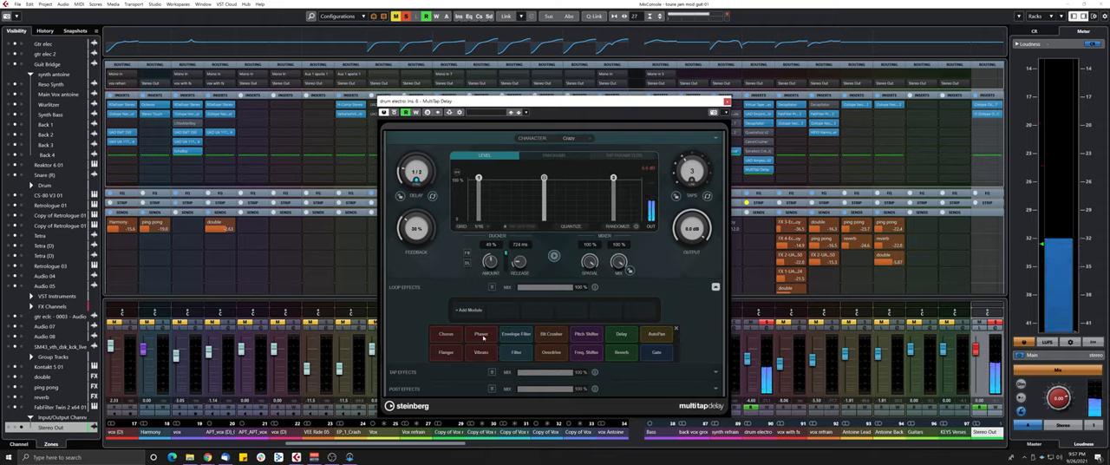
left_click(482, 333)
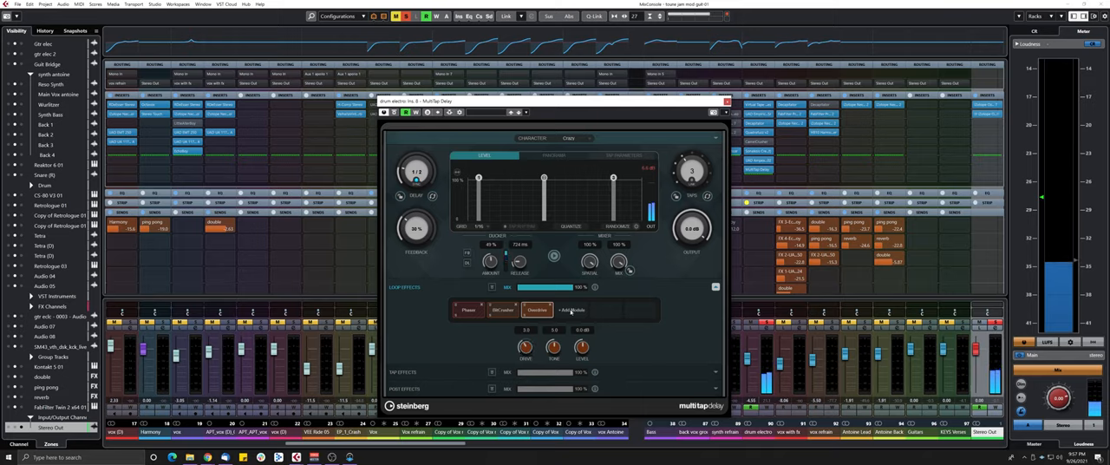
Select two modules in the loop chain in turn to adjust their settings
left_click(569, 308)
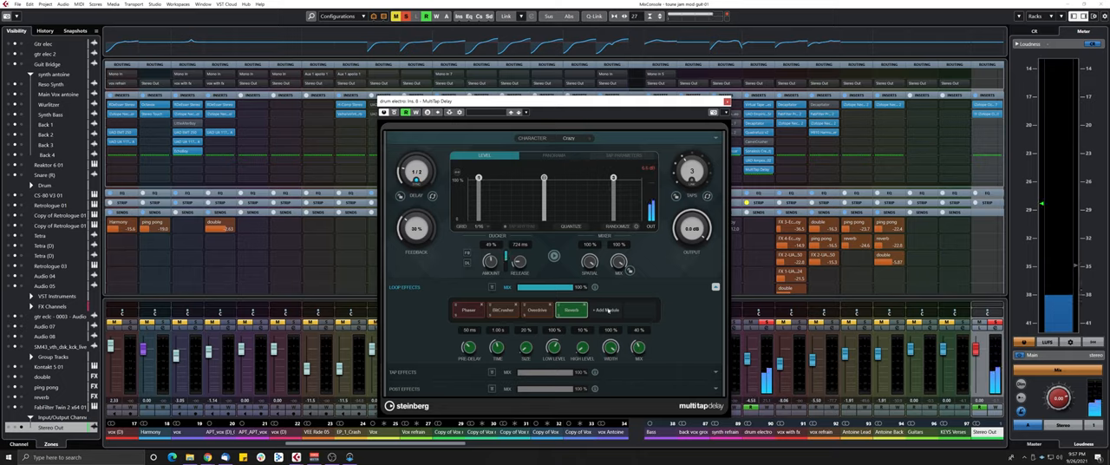
left_click(607, 309)
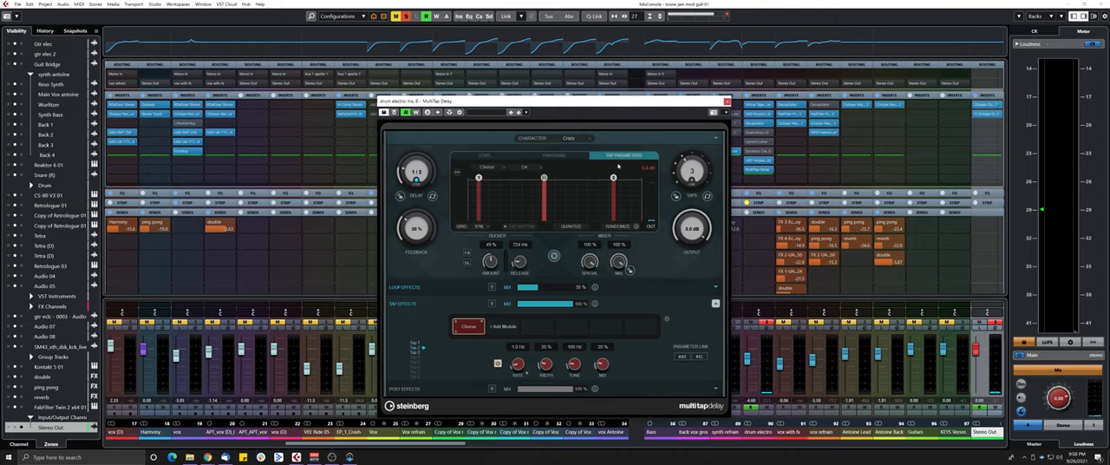
mouse_move(517, 176)
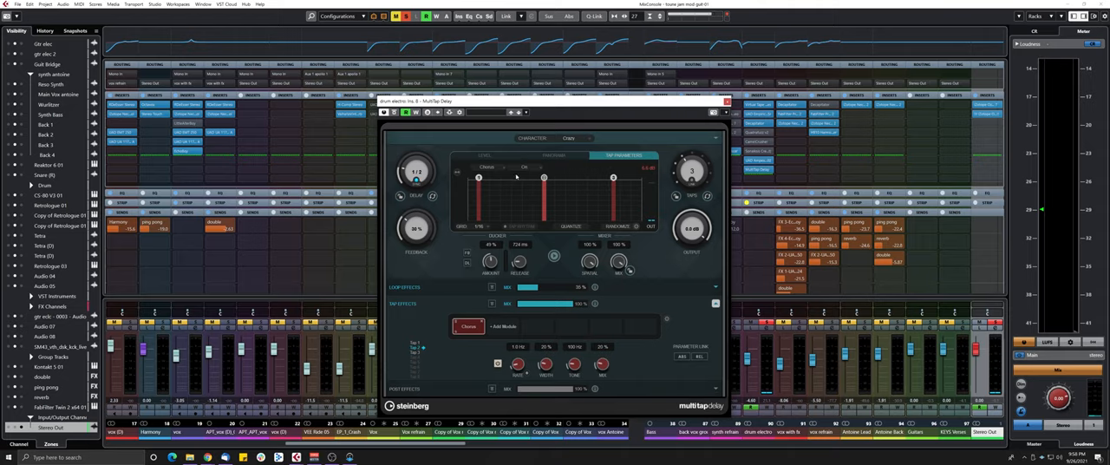
Select a single delay tap in the display to give it its own effect
left_click(512, 167)
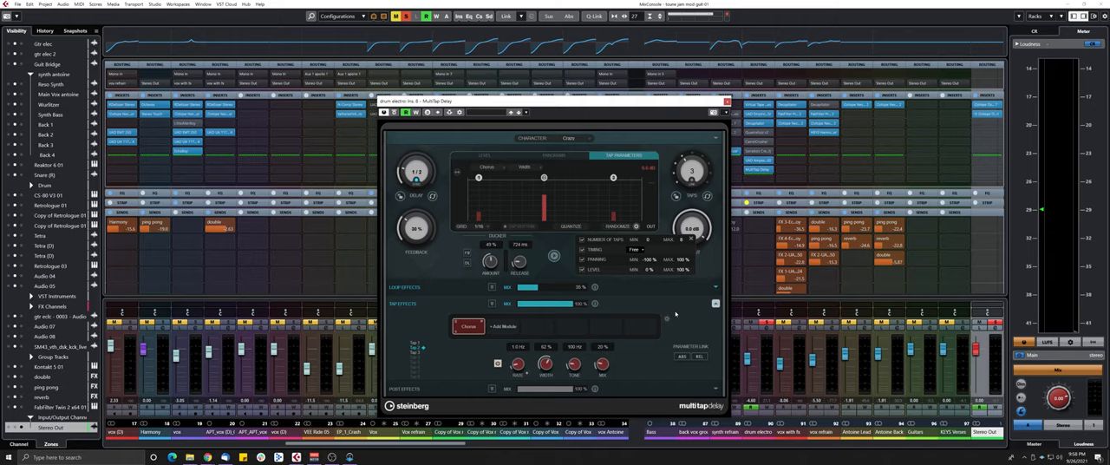
mouse_move(714, 305)
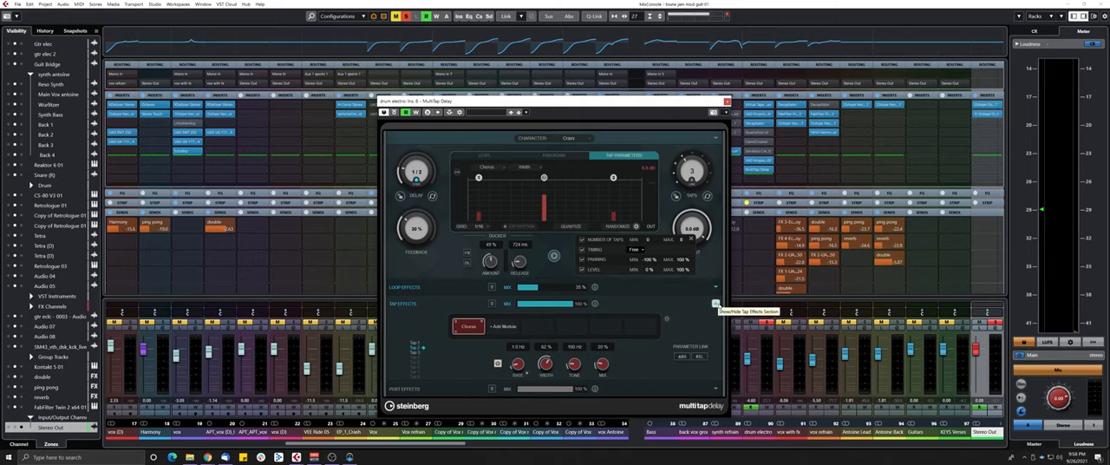